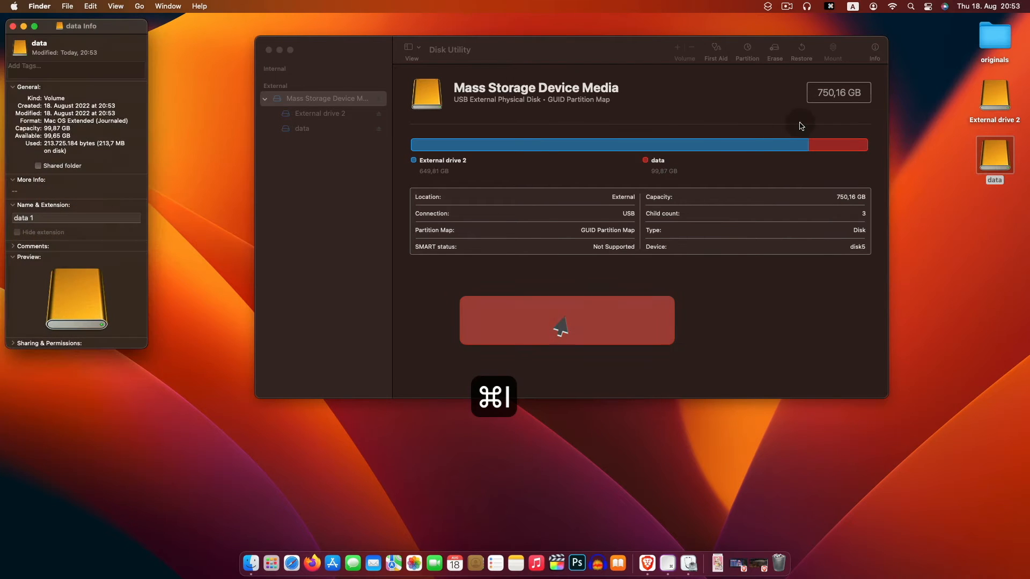
Step: Close the data volume's info window and bring Disk Utility back to the front
click(993, 99)
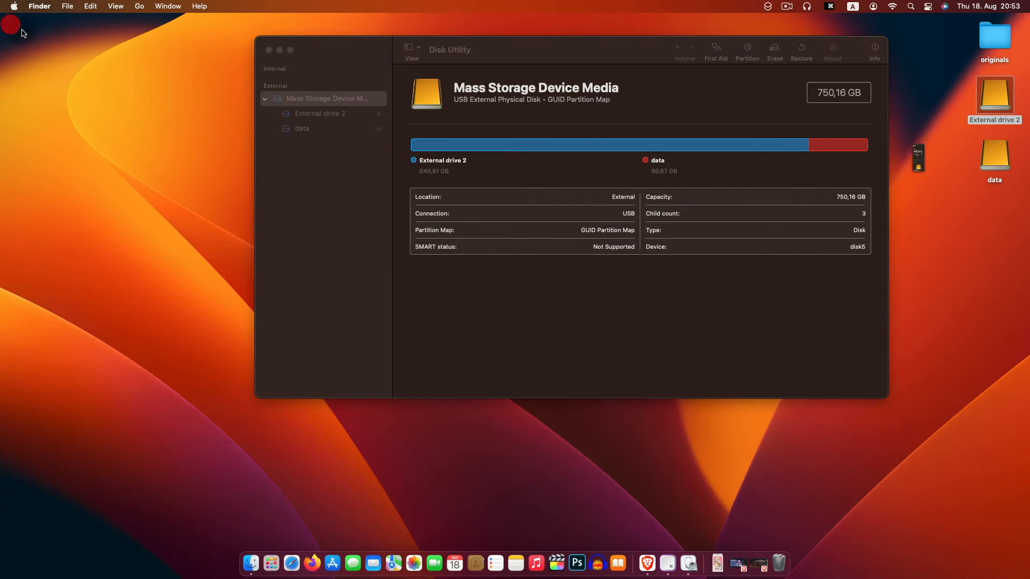
click(322, 97)
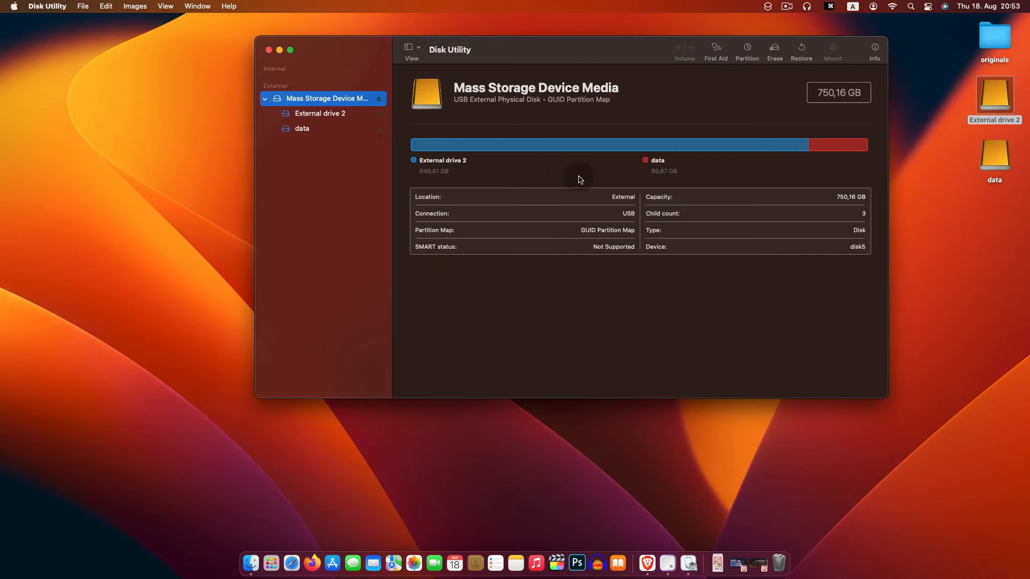
mouse_move(722, 74)
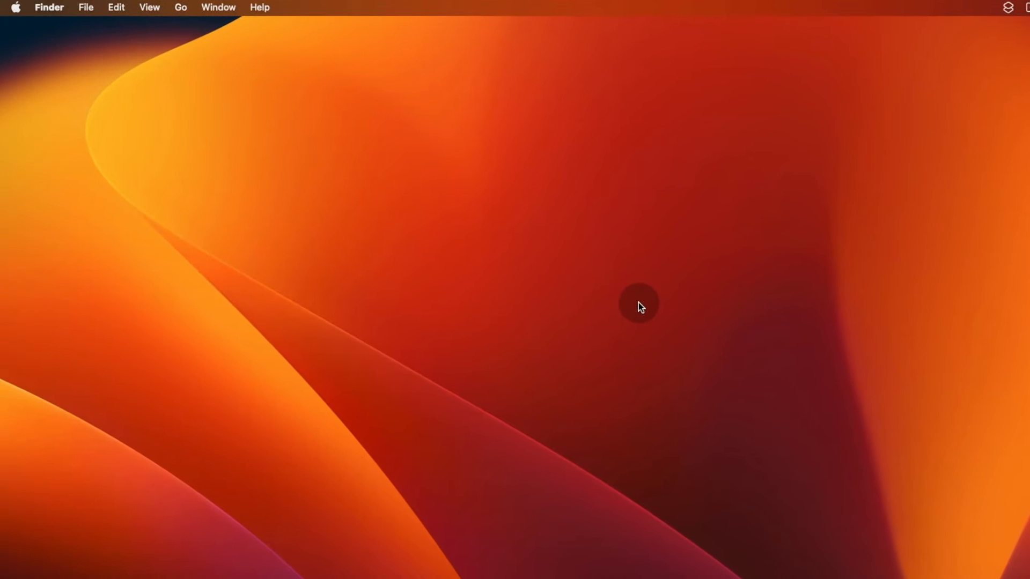
Step: Tick 'External disks' under General in Finder settings so they show on the desktop
click(48, 7)
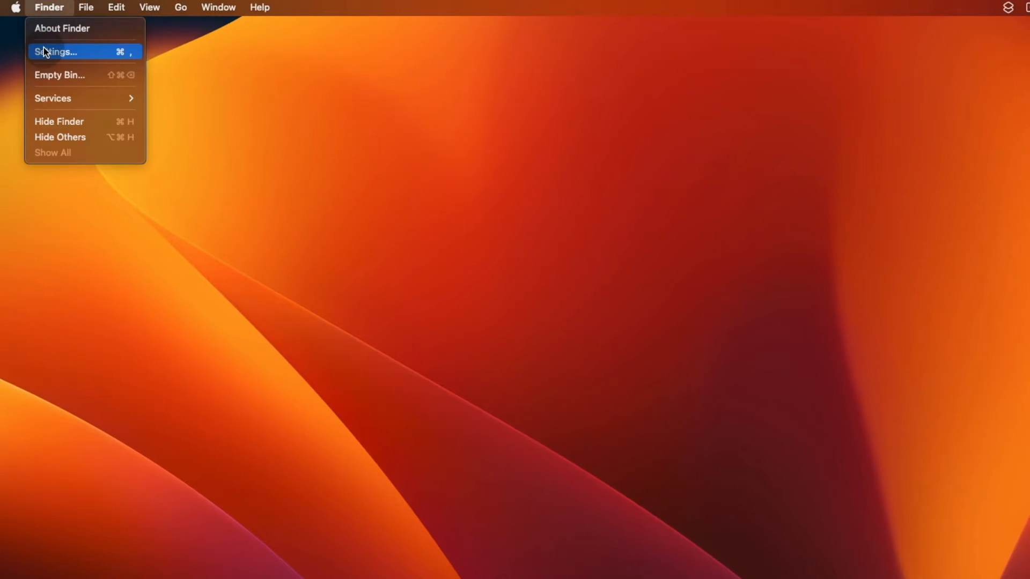
click(58, 51)
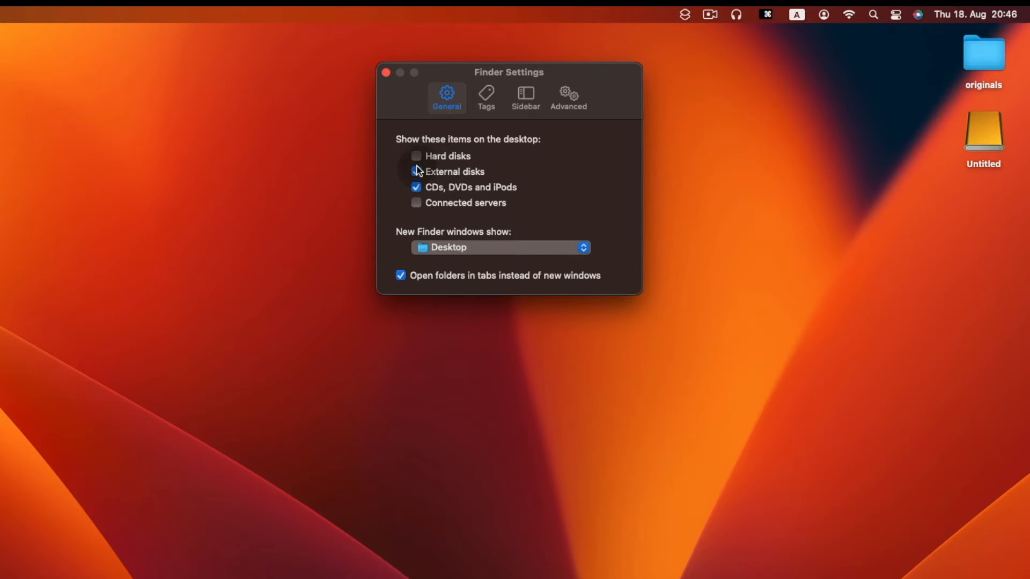
click(416, 172)
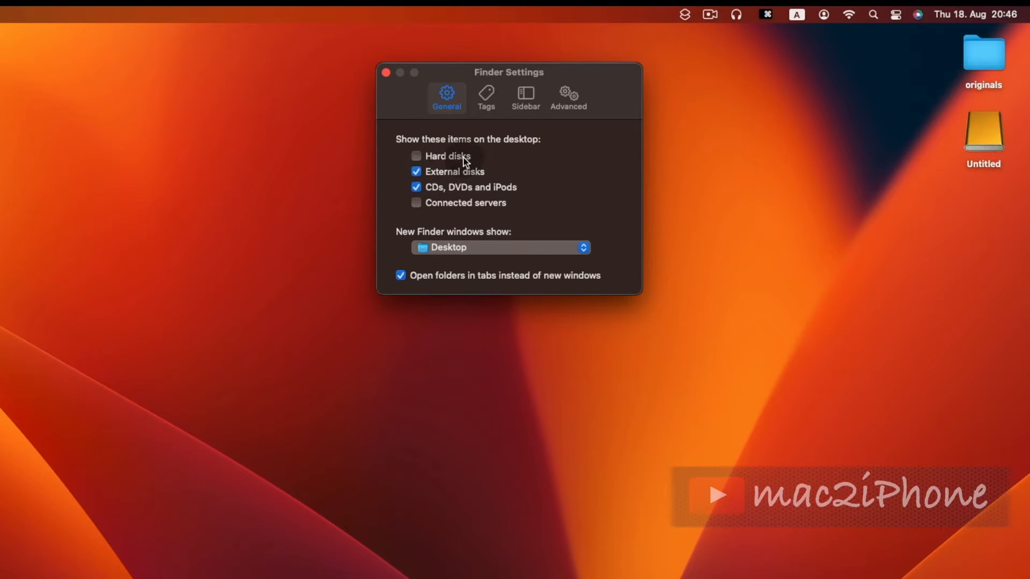
click(386, 72)
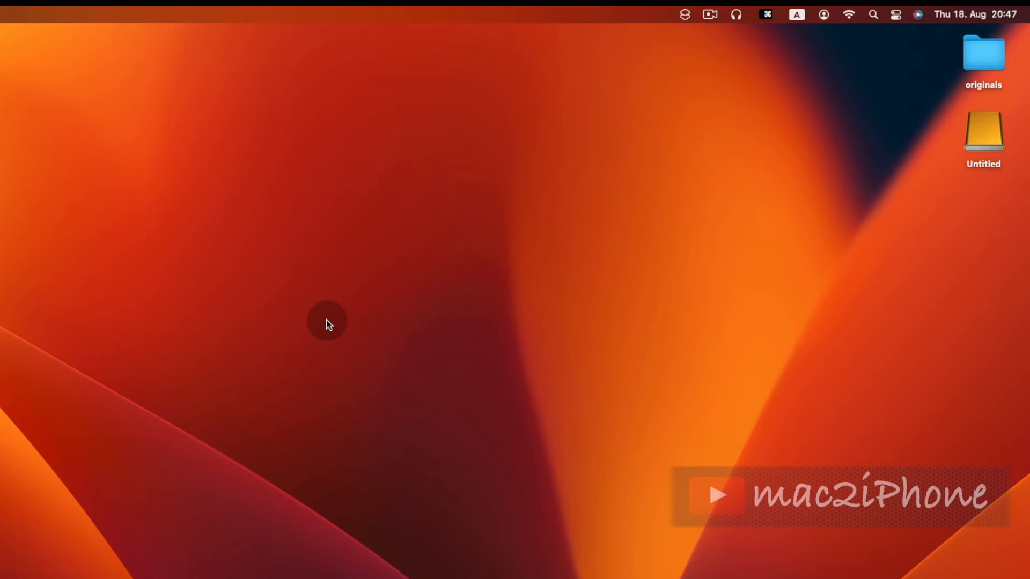
Step: Launch Disk Utility via Spotlight and open the Utilities folder from Finder's Go menu
key(cmd+space)
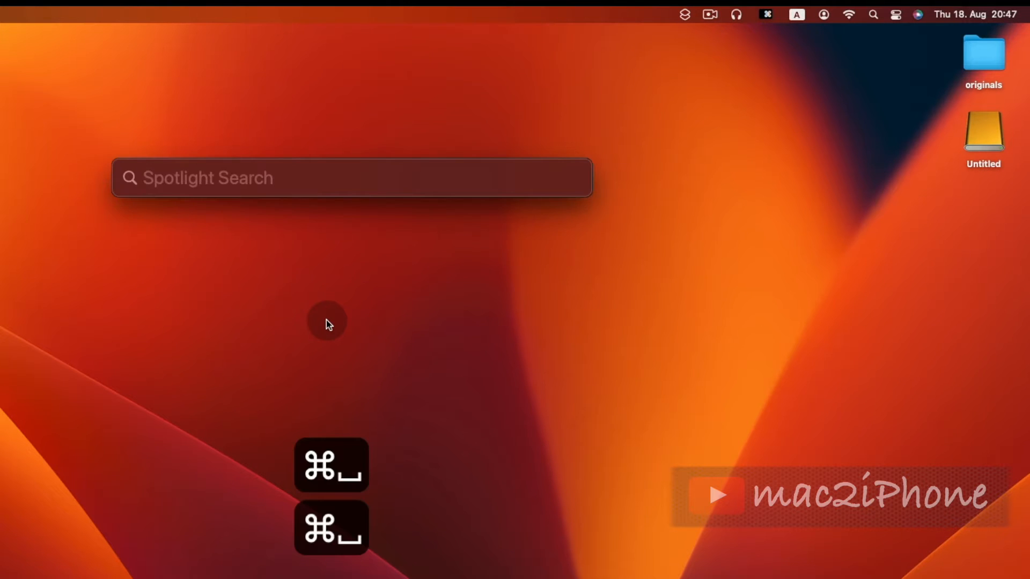
text(disk Utility)
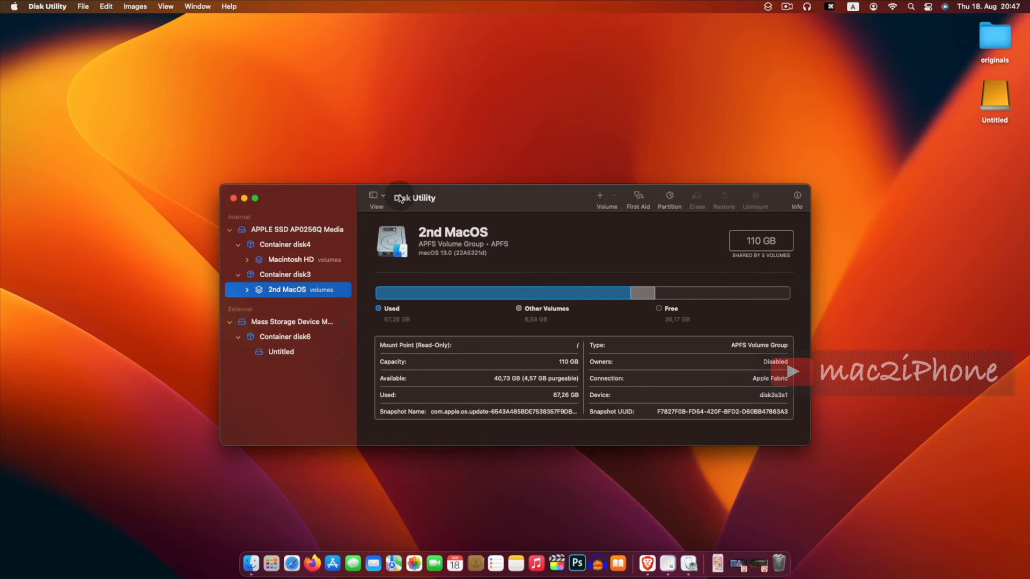
click(138, 7)
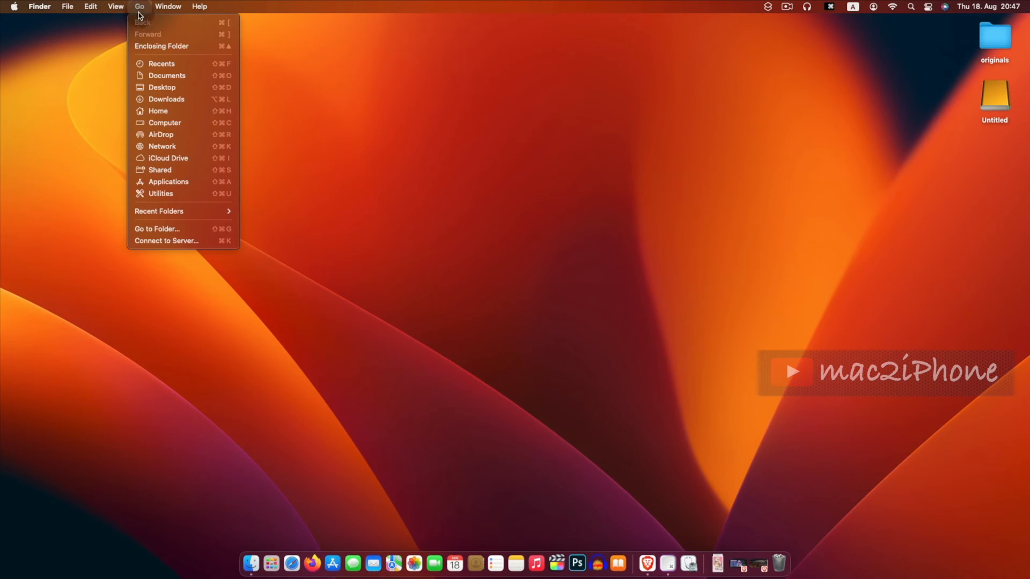
click(161, 193)
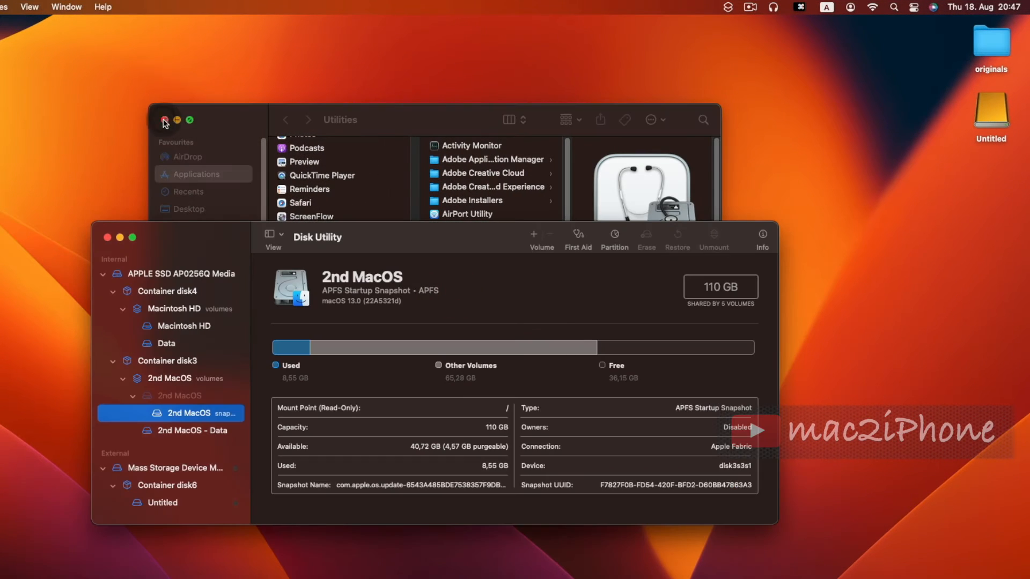
Step: Switch the sidebar view from Show Only Volumes to Show All Devices
click(165, 122)
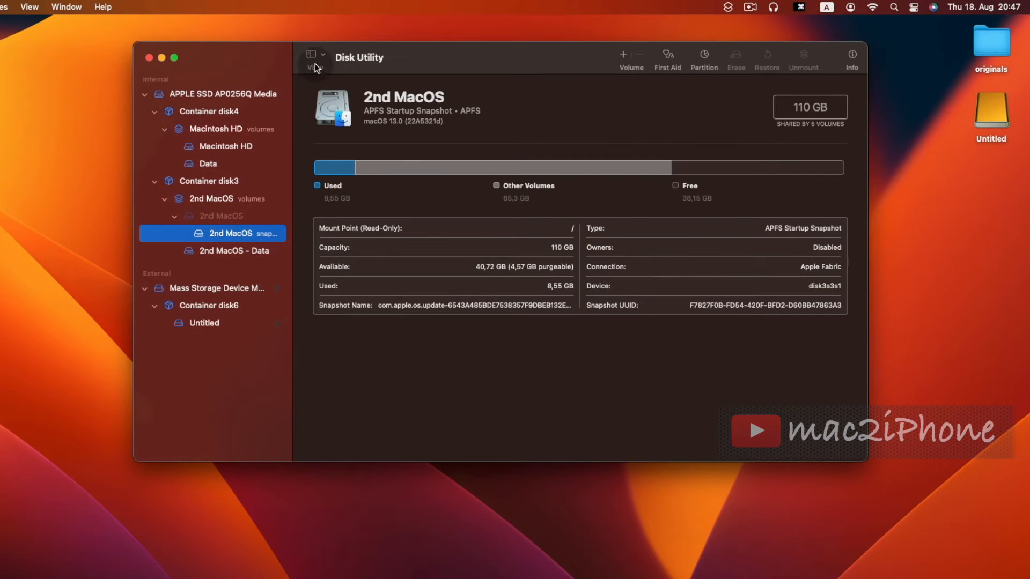
click(314, 55)
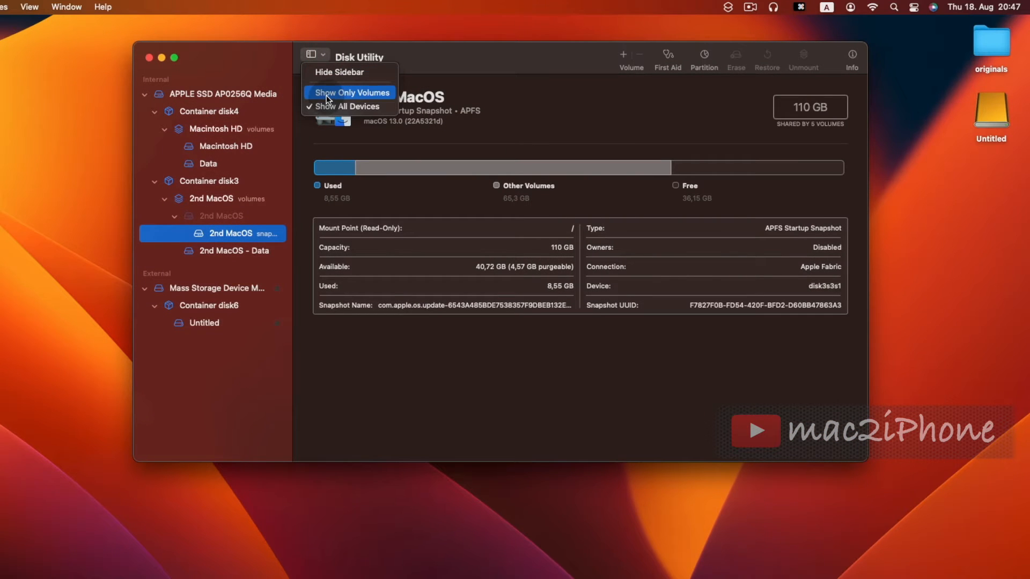
click(350, 92)
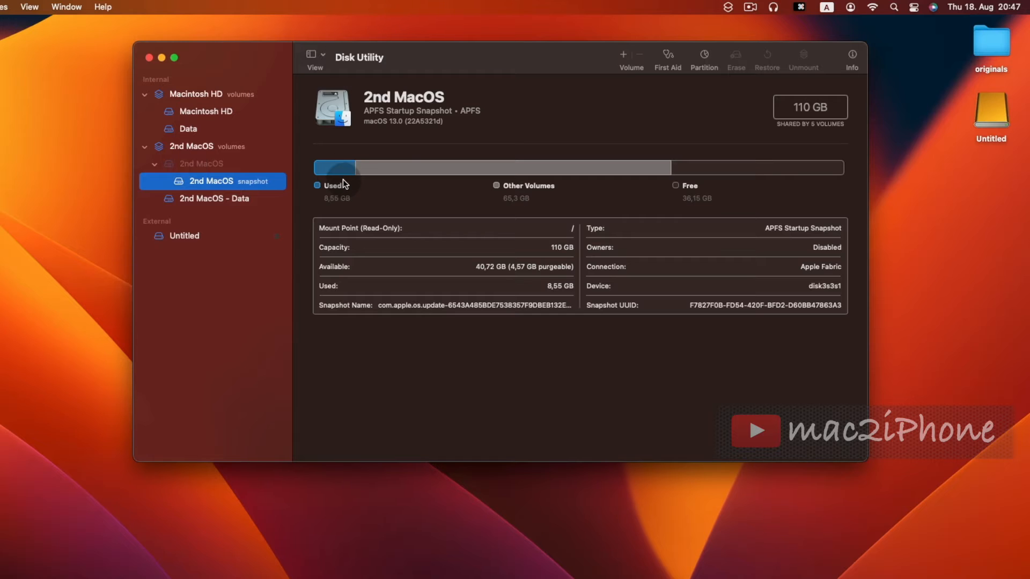
click(310, 55)
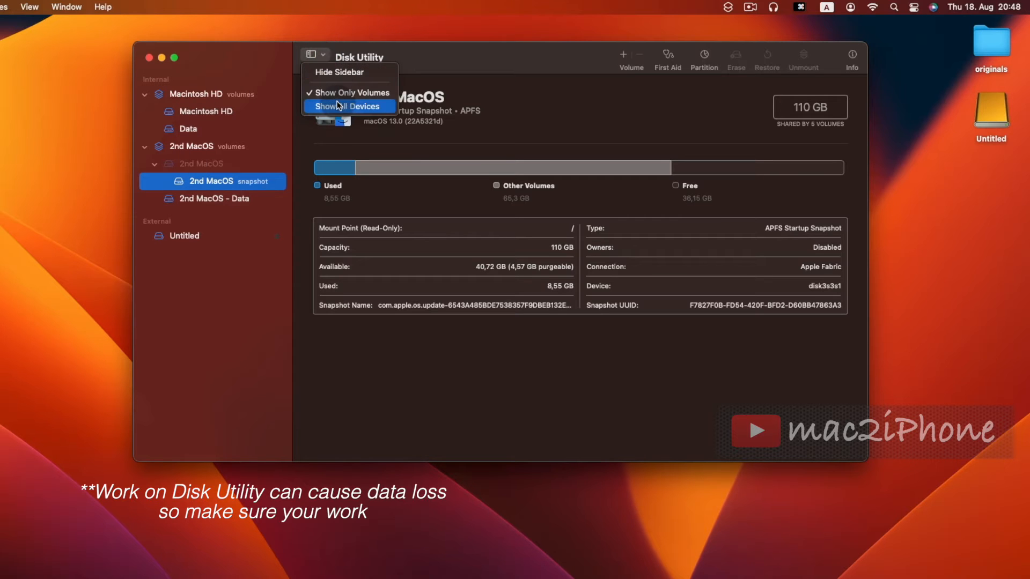
click(347, 107)
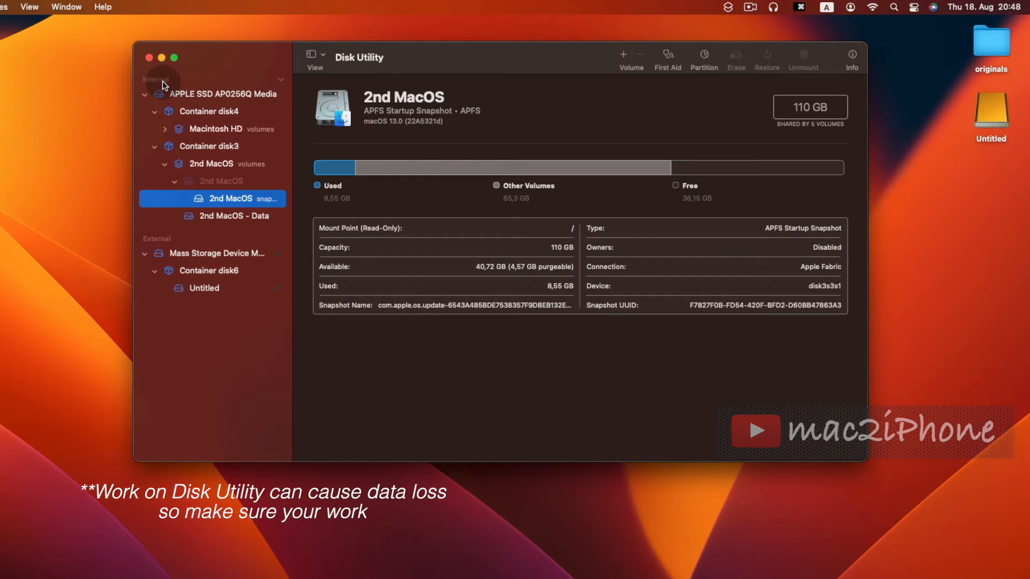
mouse_move(213, 238)
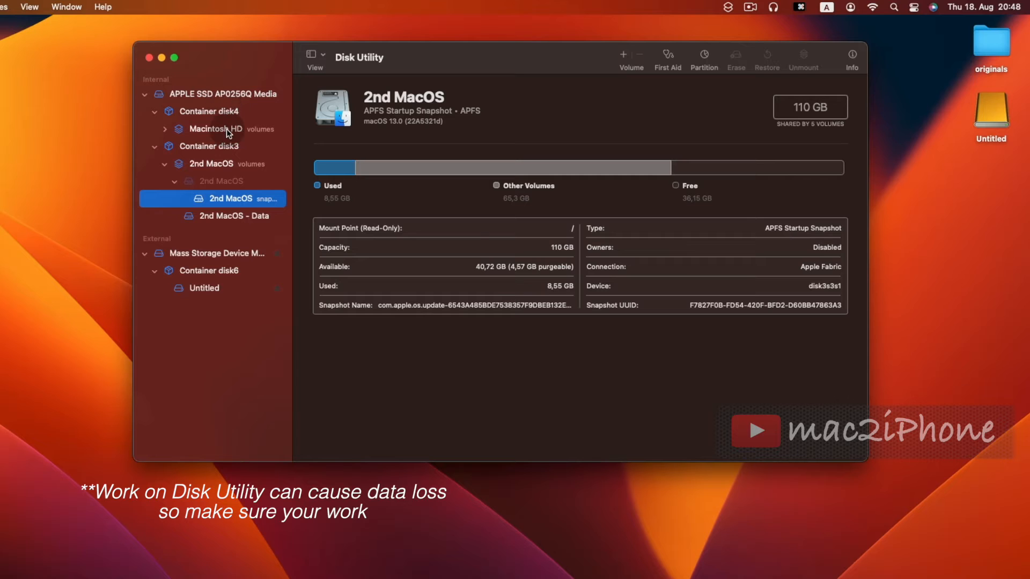
mouse_move(279, 81)
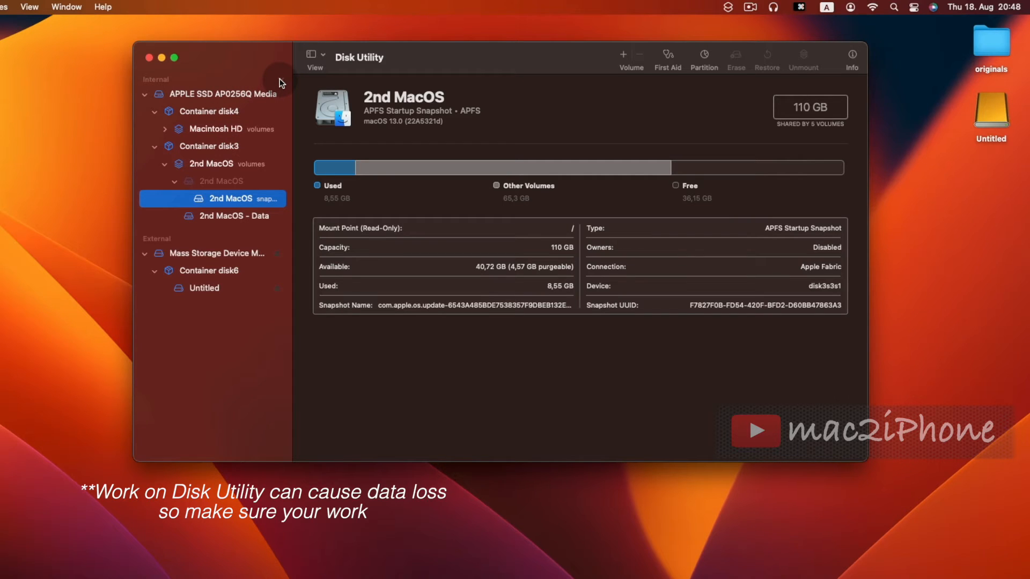
Step: Collapse the internal disks and select the external 750.16 GB Mass Storage Device Media
click(143, 95)
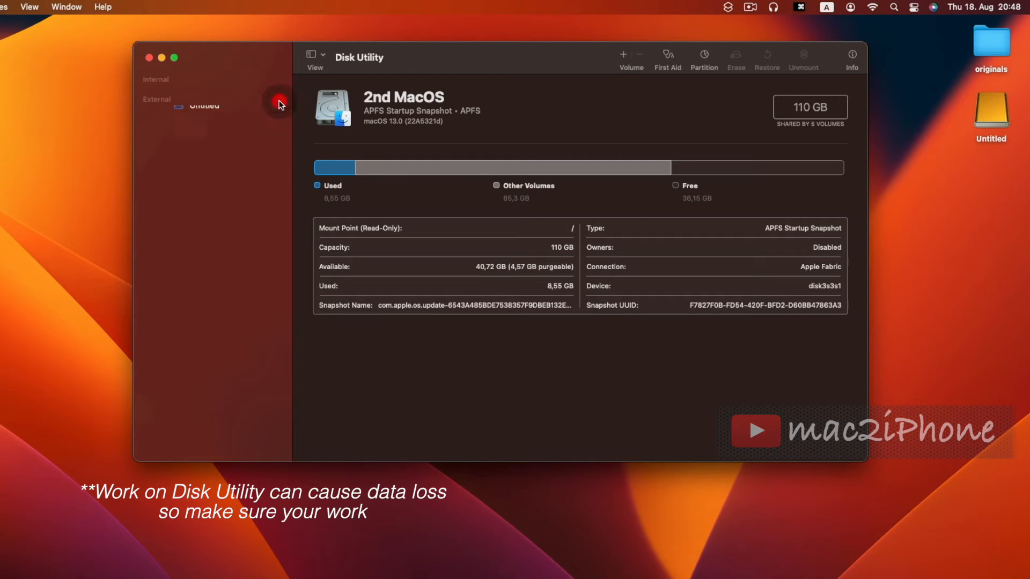
click(211, 113)
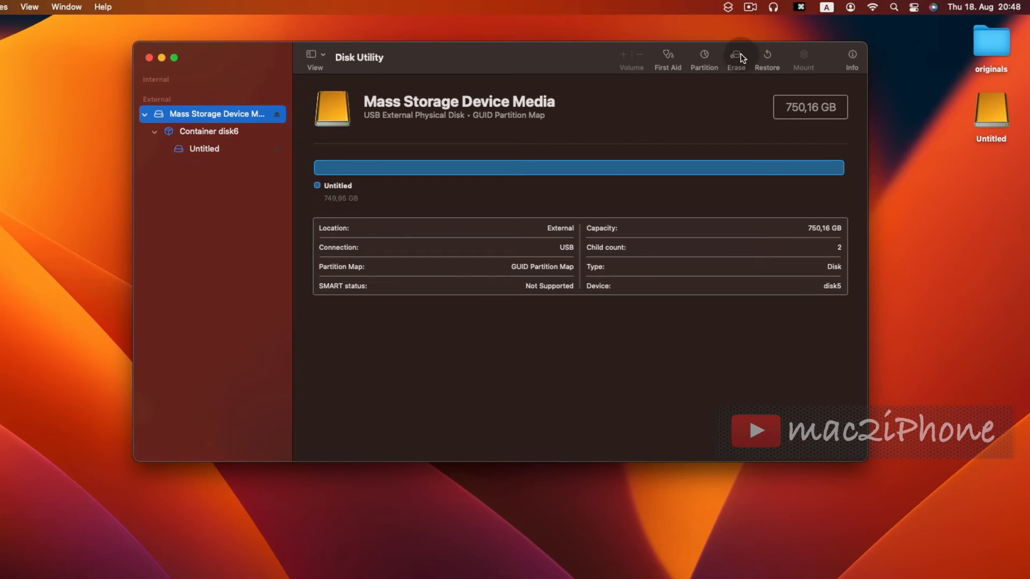
Step: Bring up the Erase sheet for the external drive and review the Format choices, keeping APFS
click(735, 55)
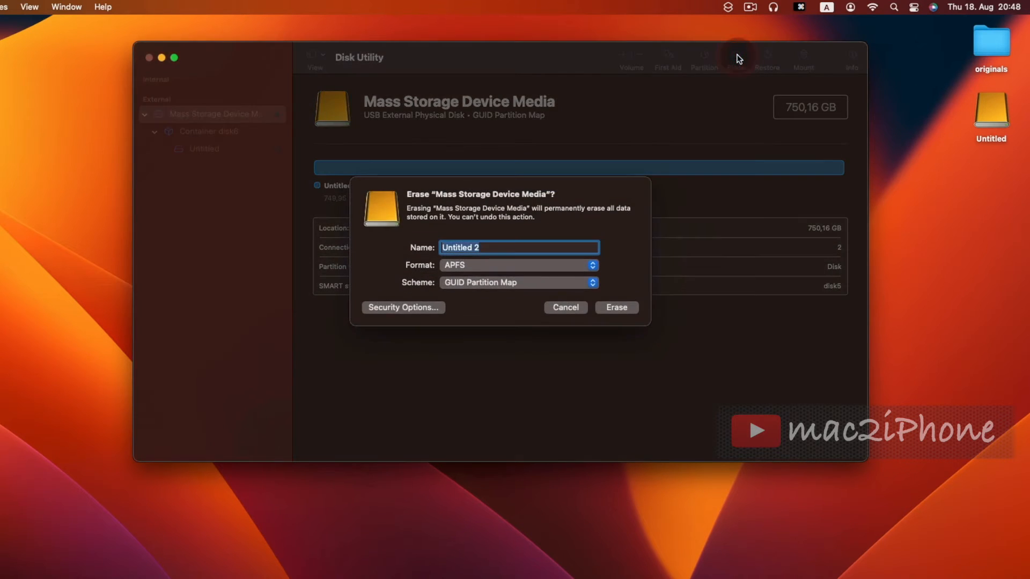
click(517, 265)
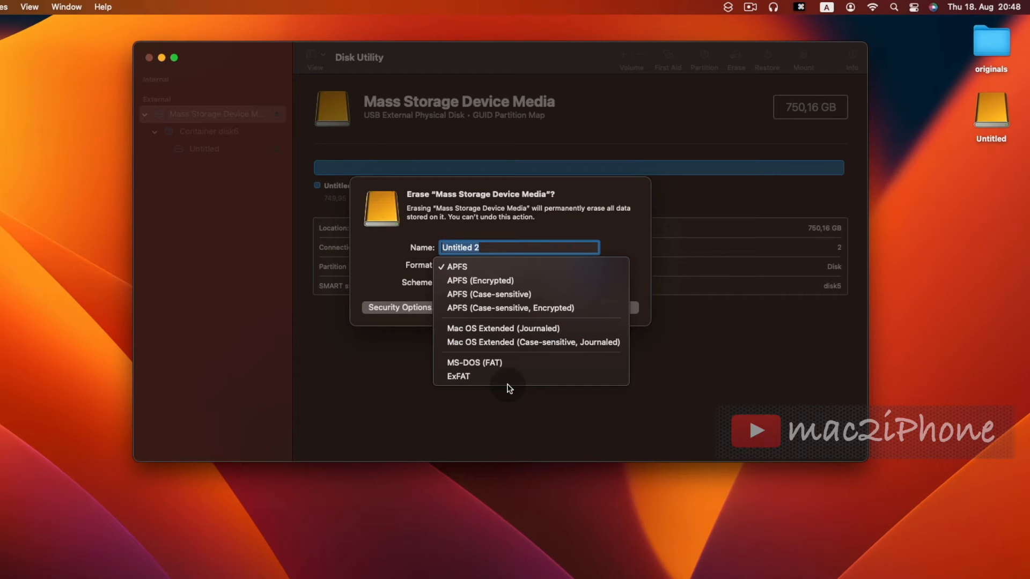
mouse_move(476, 280)
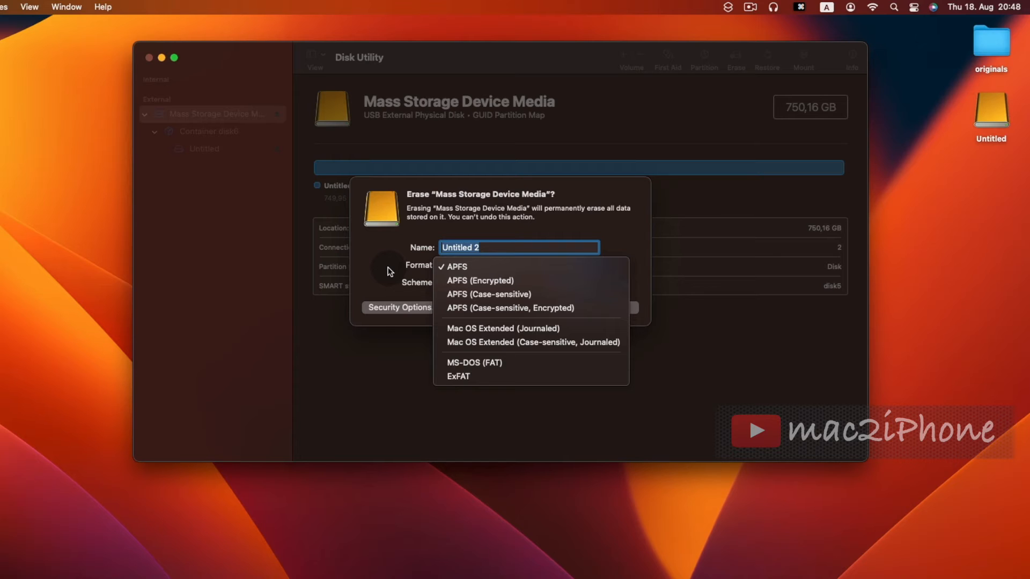
click(454, 267)
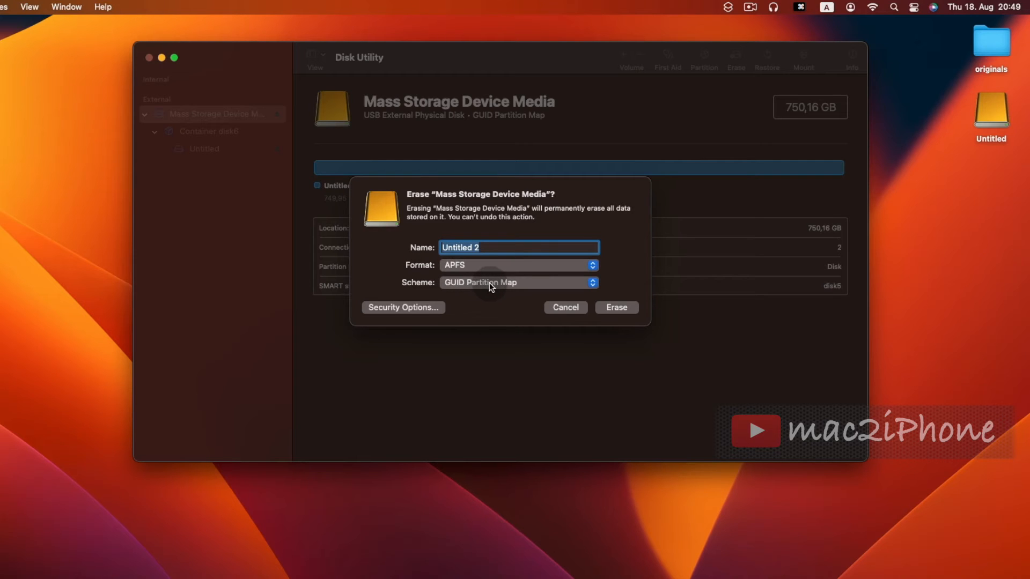
click(518, 283)
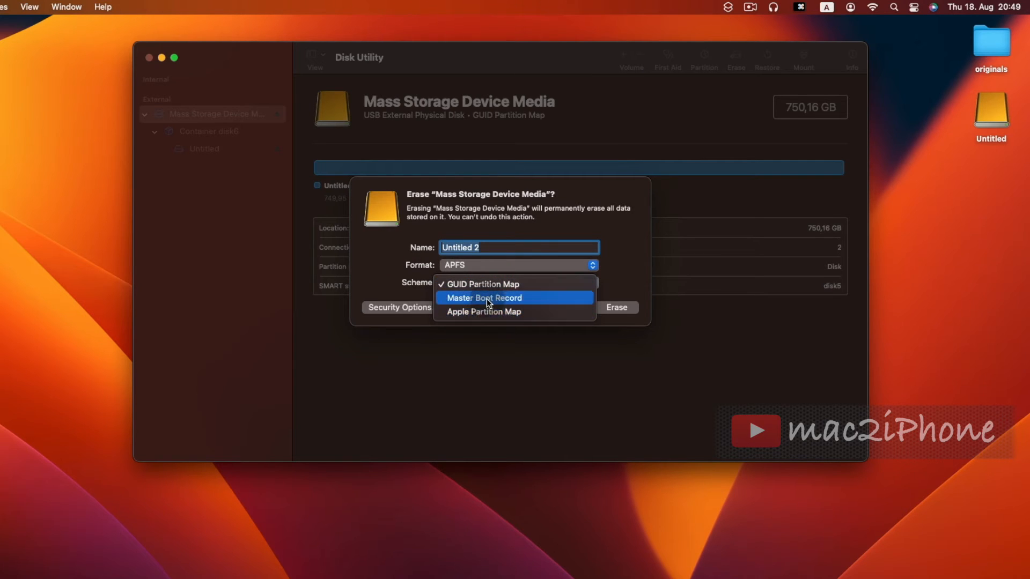
mouse_move(484, 311)
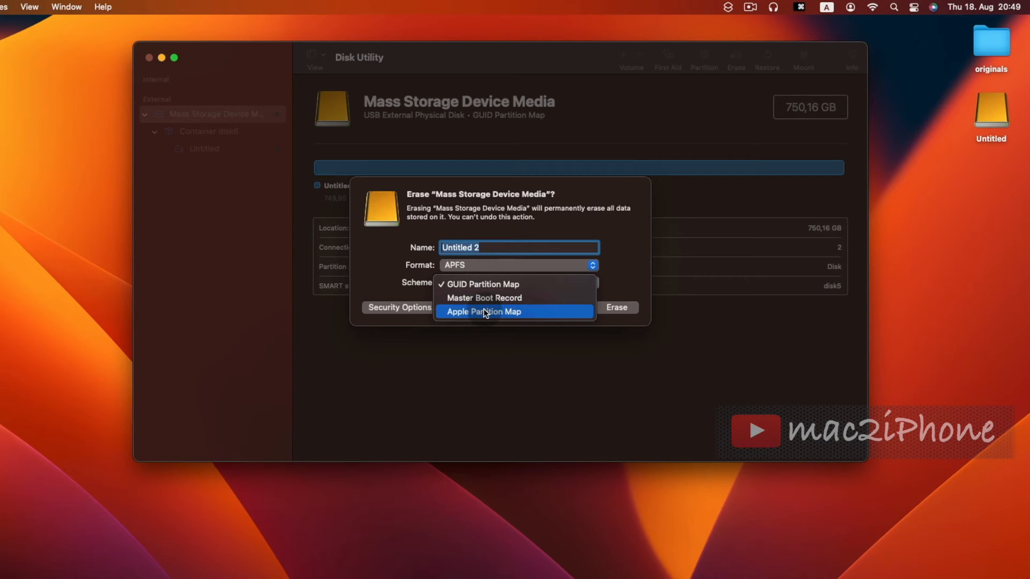
mouse_move(486, 288)
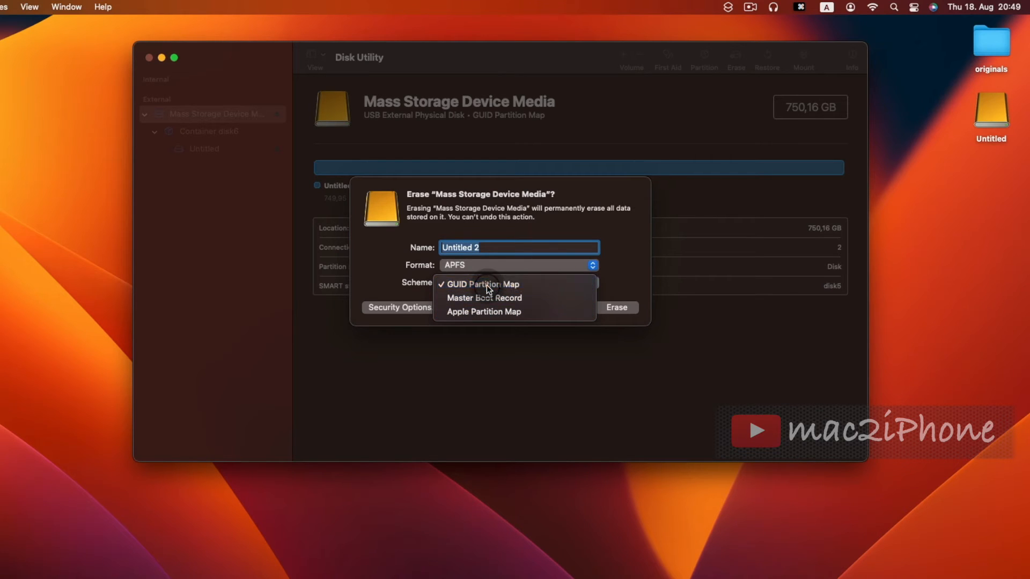
click(483, 284)
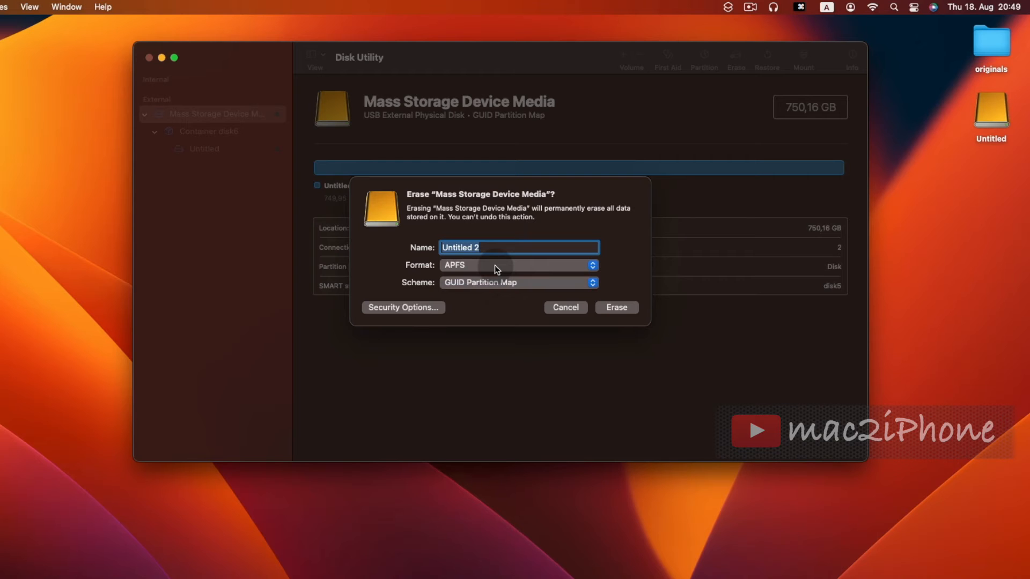
click(517, 282)
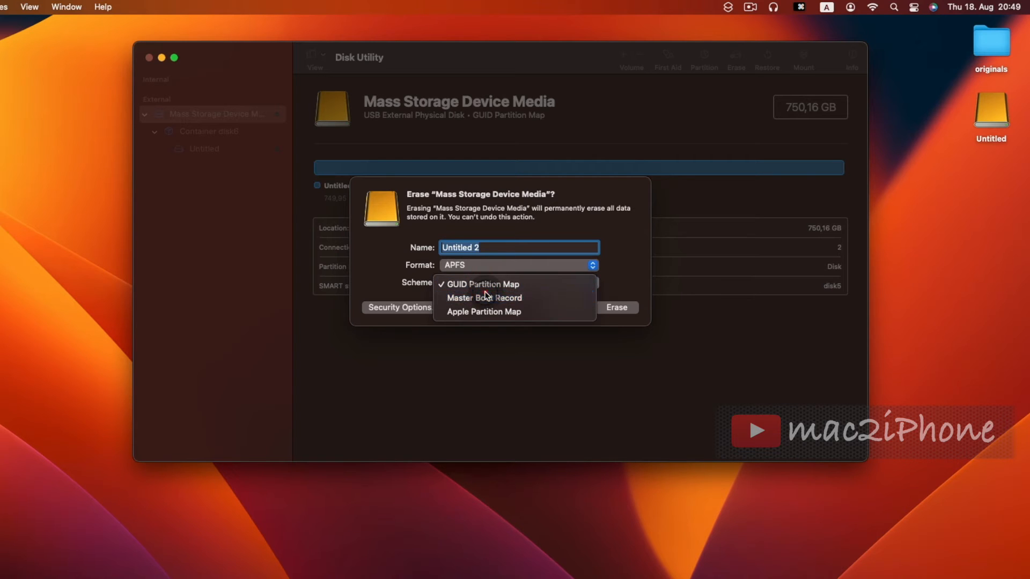
click(517, 265)
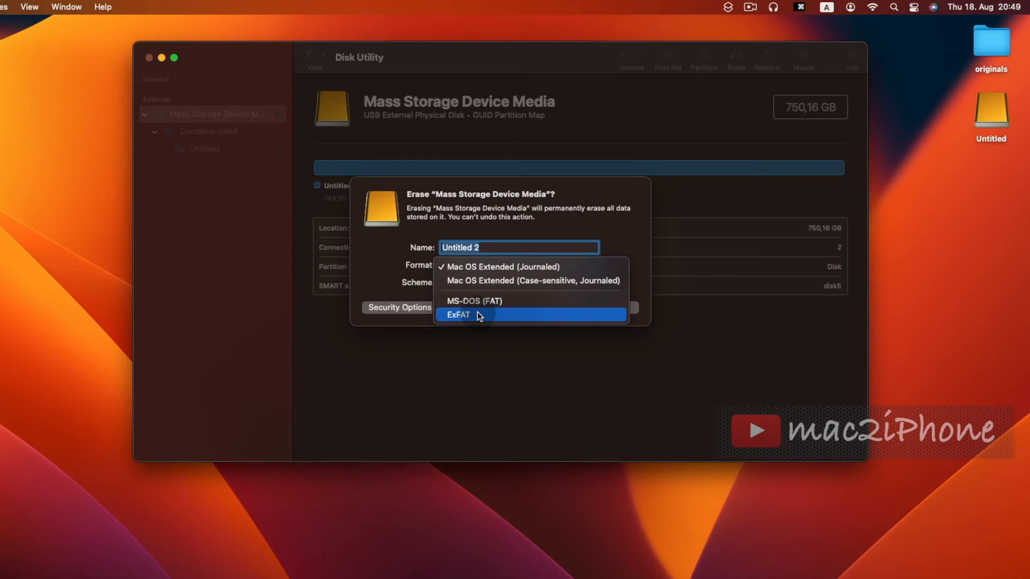
mouse_move(478, 315)
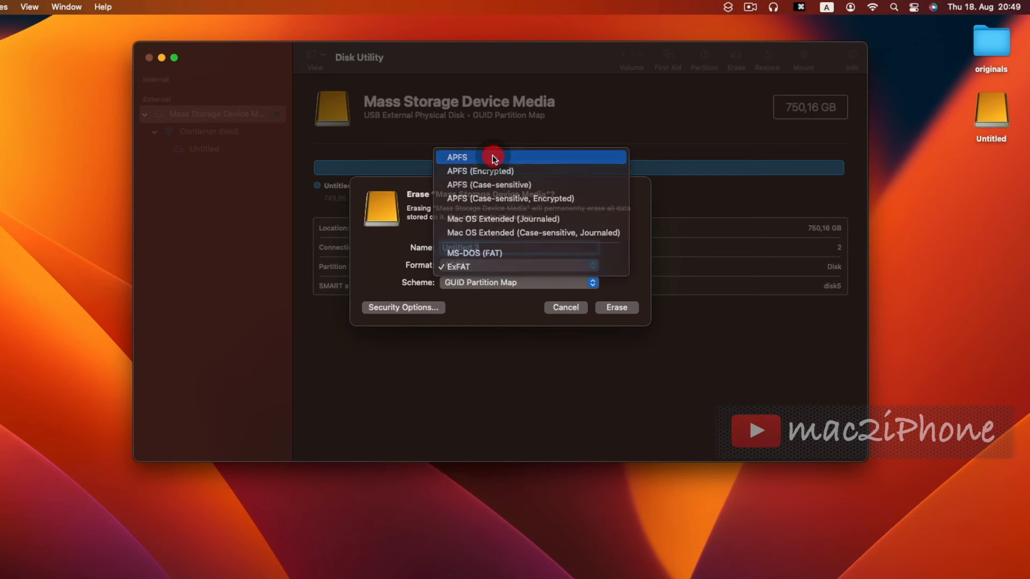
Step: Erase the external disk as APFS named External drive 2 and dismiss the completion report
click(457, 157)
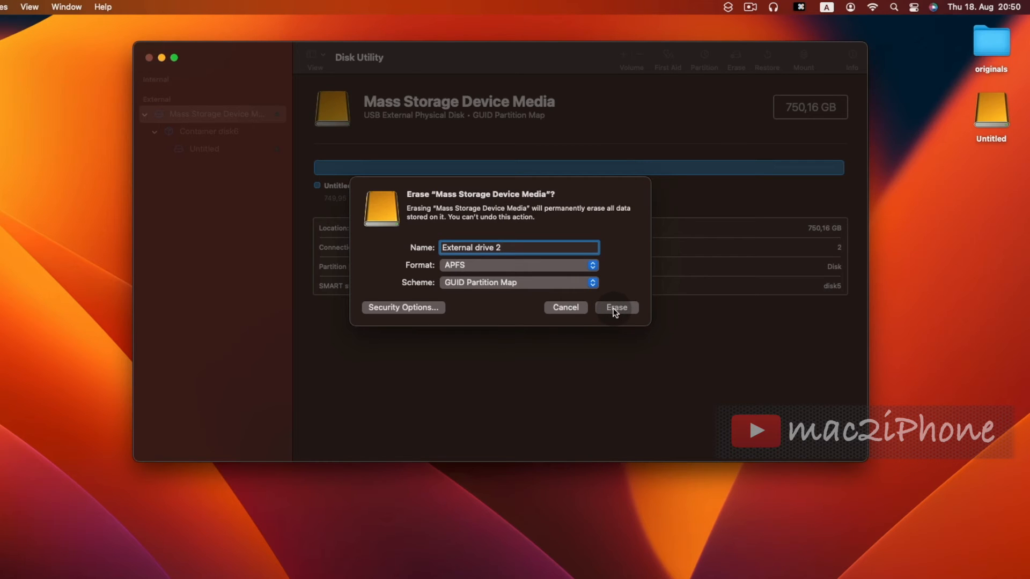
click(614, 308)
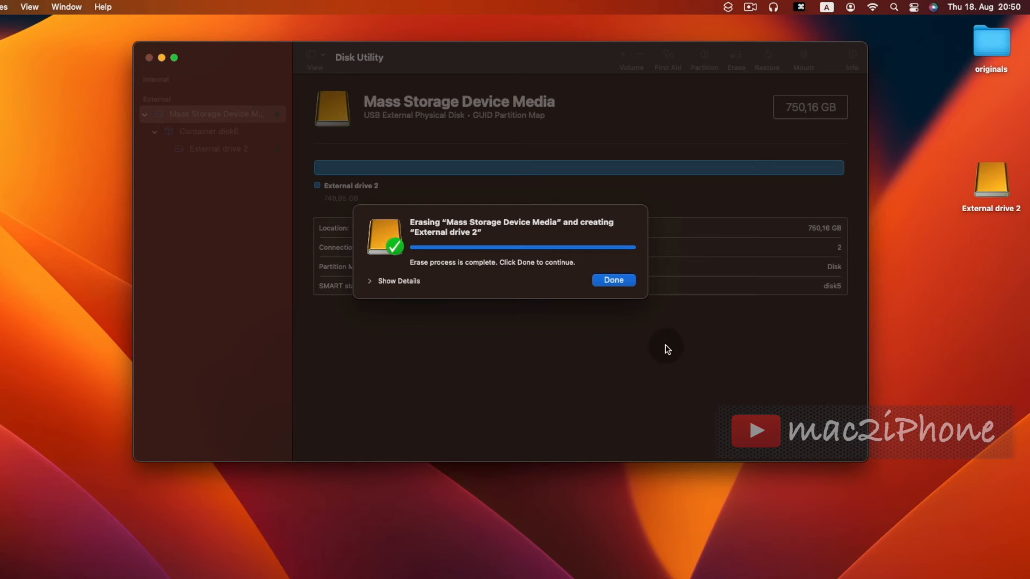
click(613, 280)
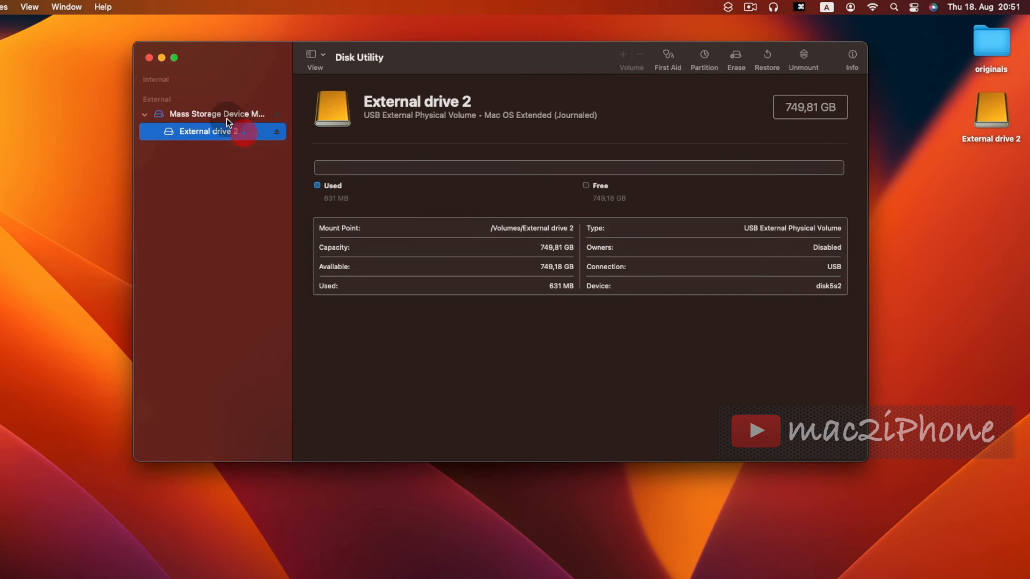
Step: Add a second partition to the external disk and shrink the new Untitled slice
click(217, 114)
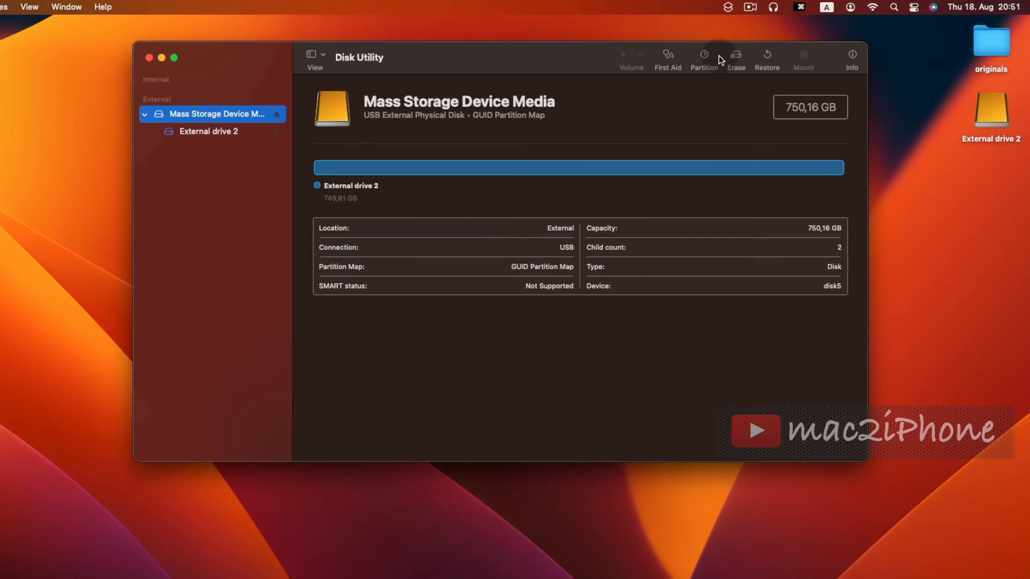
click(703, 58)
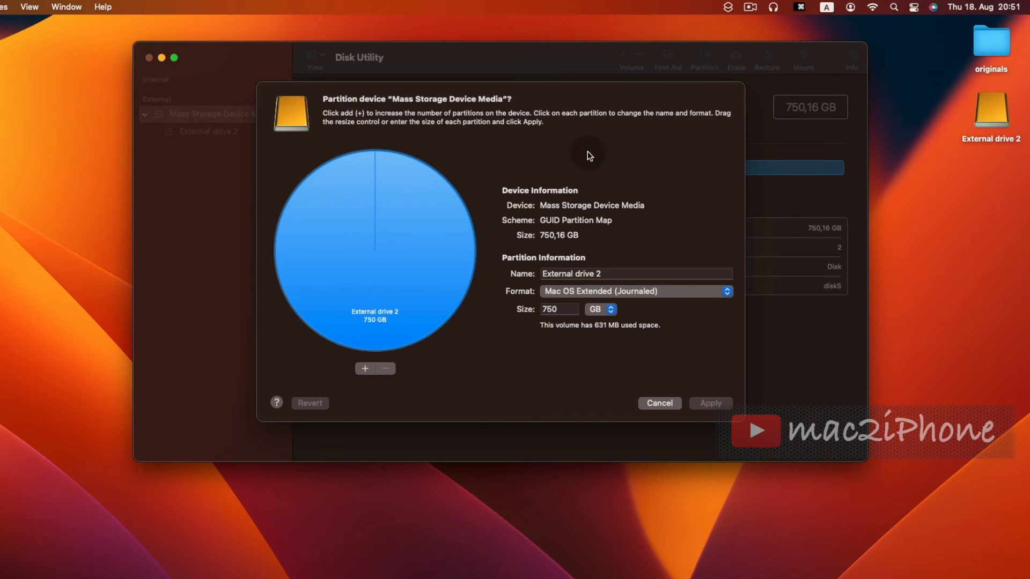
mouse_move(365, 368)
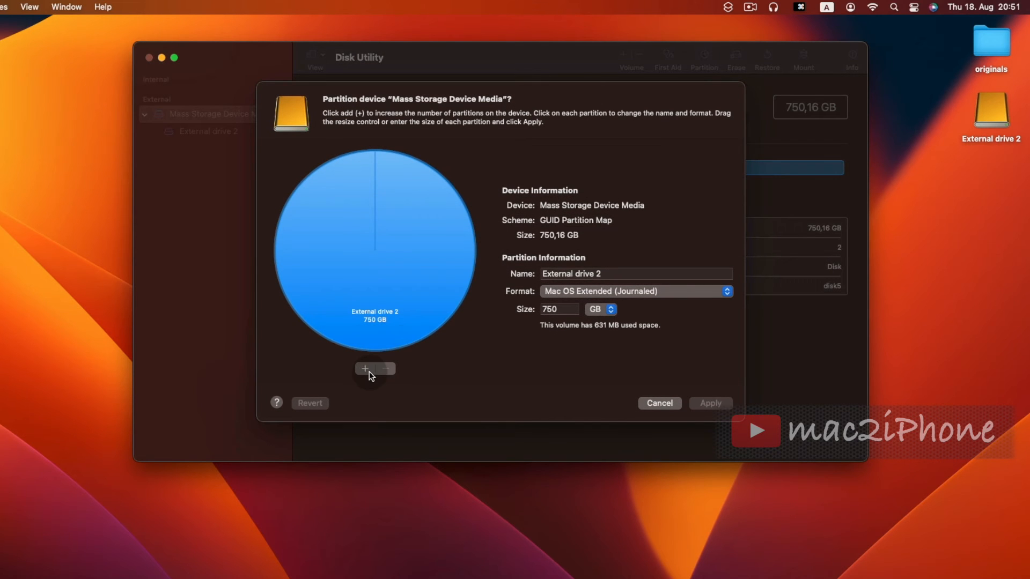
click(365, 368)
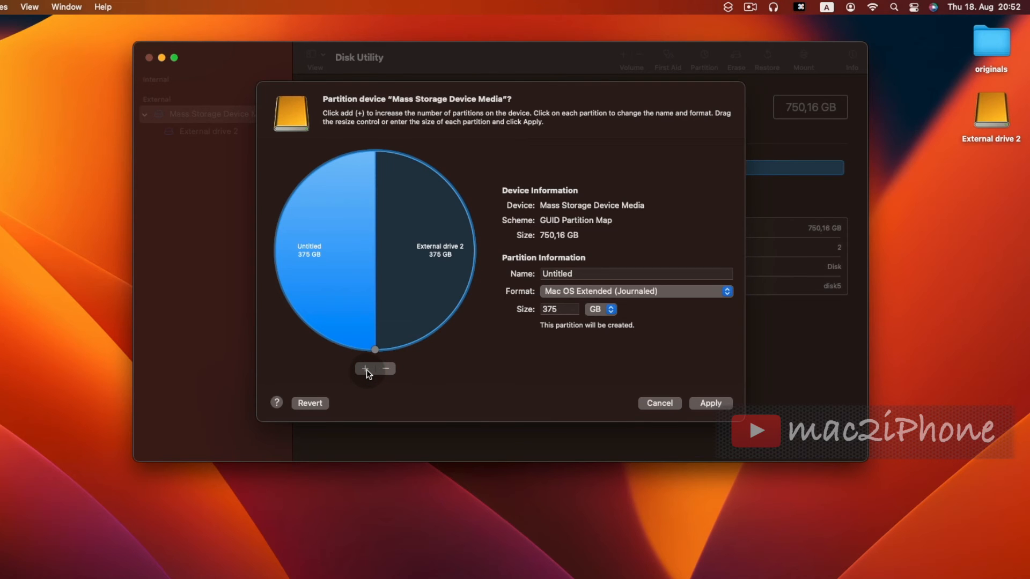
click(401, 292)
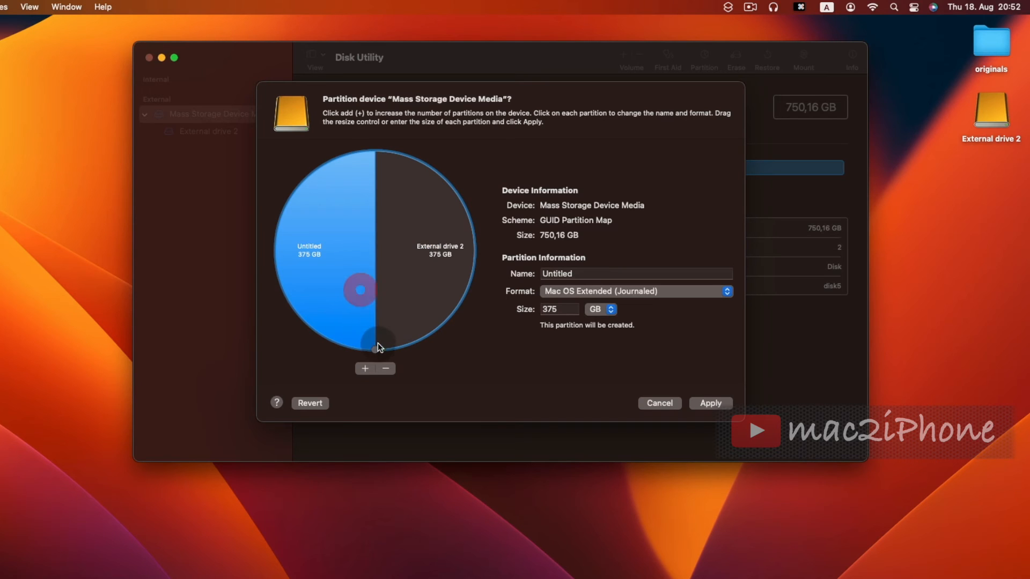
drag(374, 347, 278, 229)
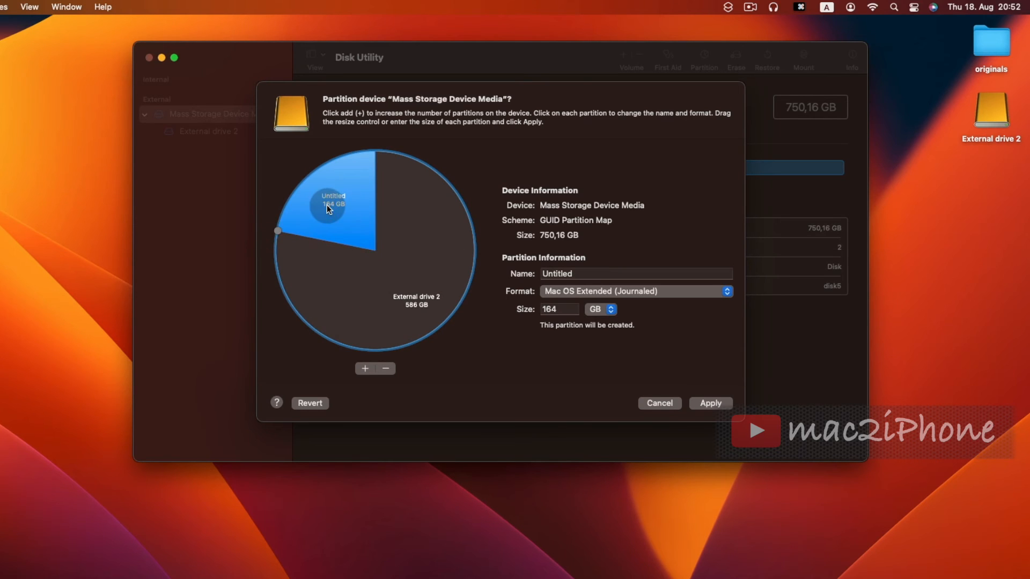
Step: Set the new partition to 100 GB, name it 'data' and apply the layout
click(613, 309)
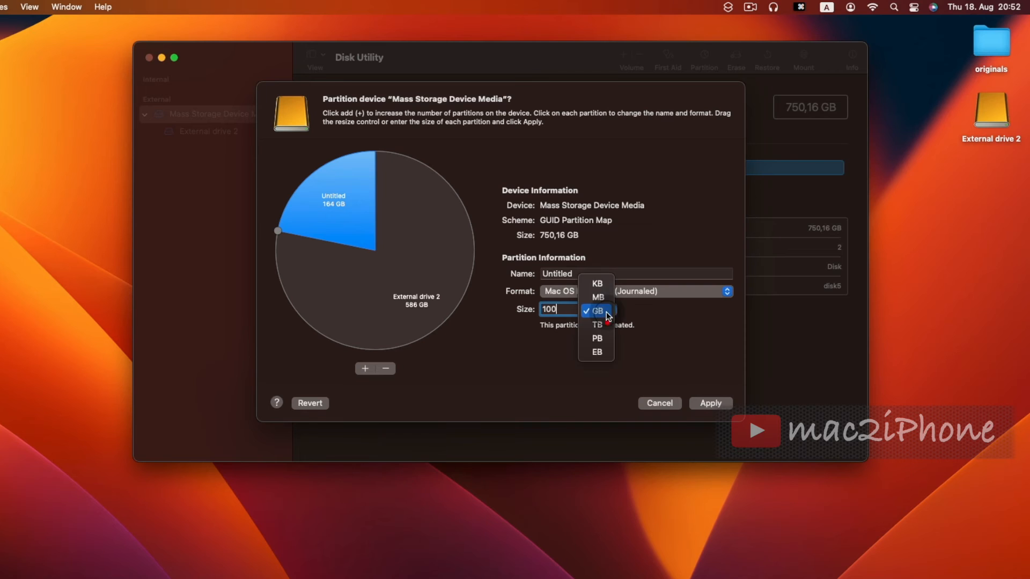
mouse_move(596, 338)
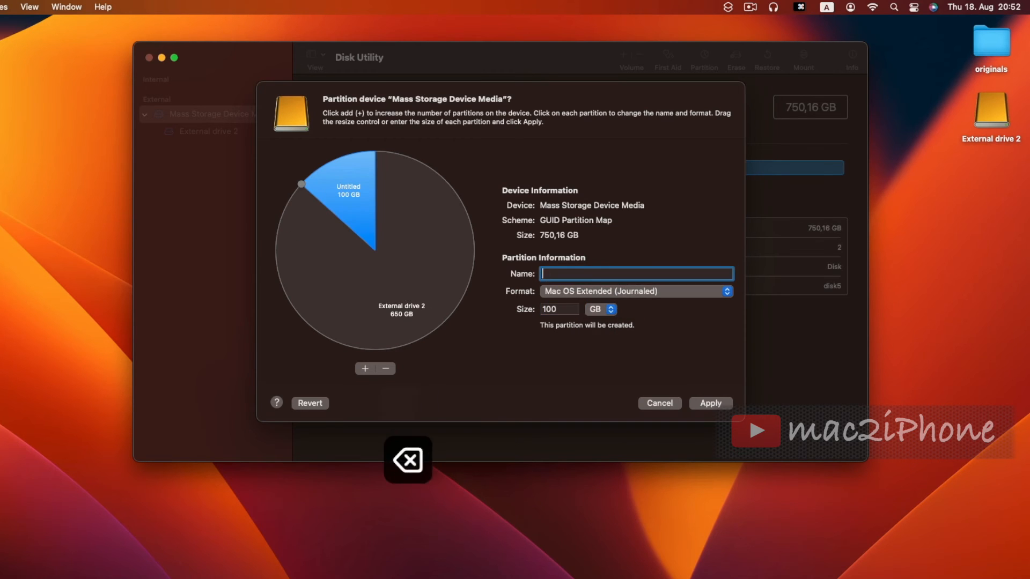
text(data)
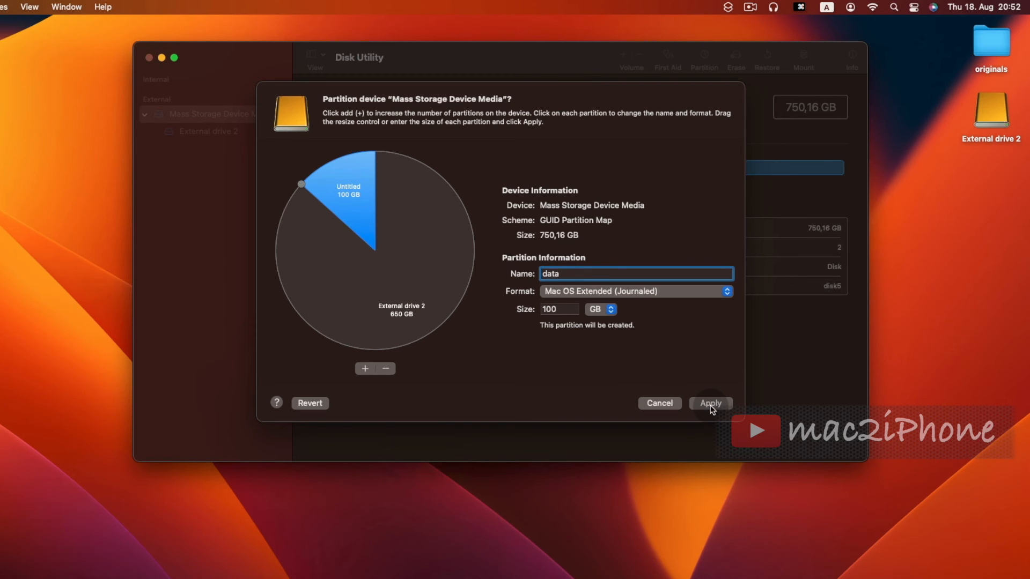
click(710, 403)
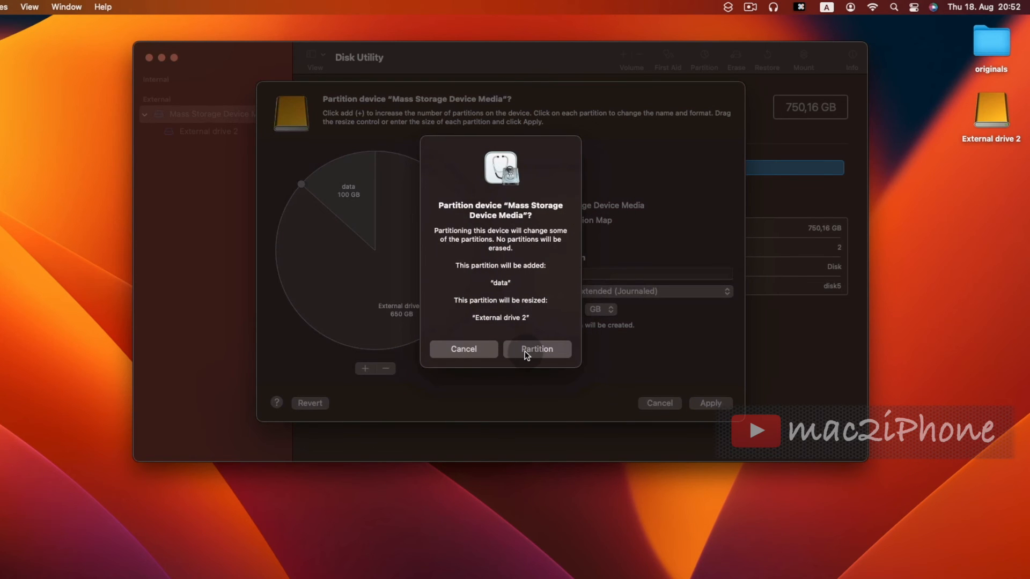
Step: Confirm the partitioning, creating the 99.87 GB data volume, and dismiss the report
click(536, 348)
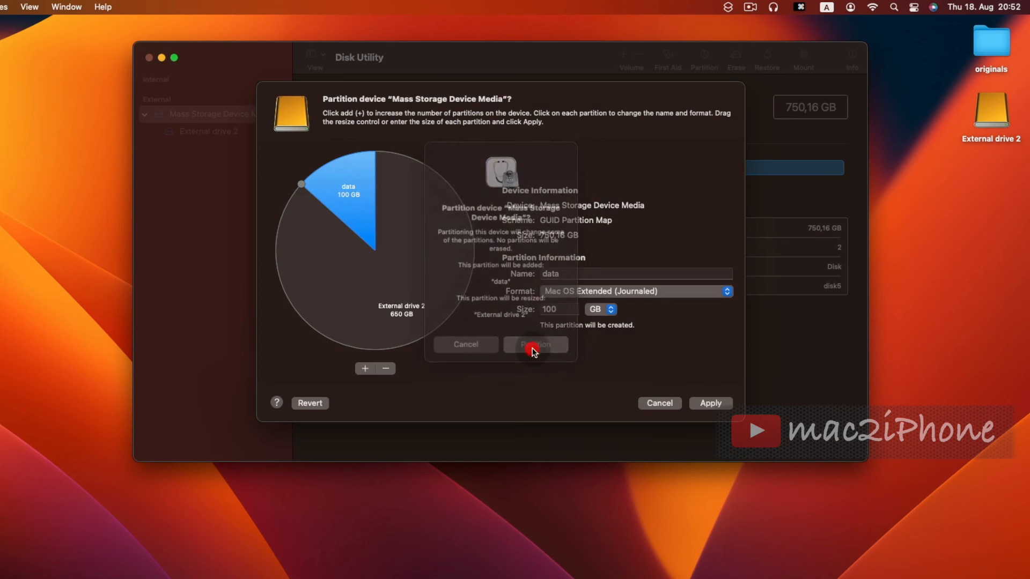
click(534, 344)
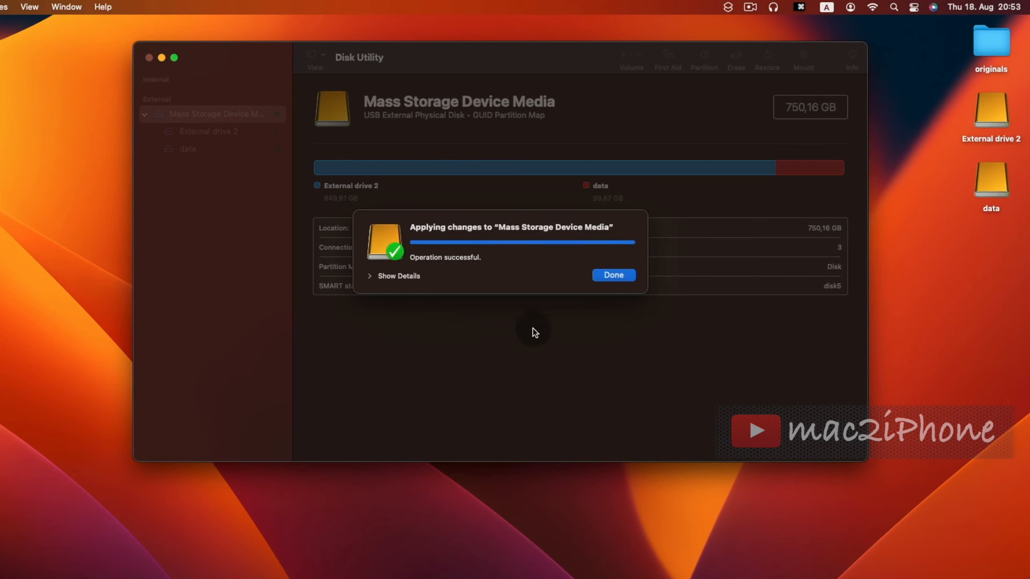
click(613, 276)
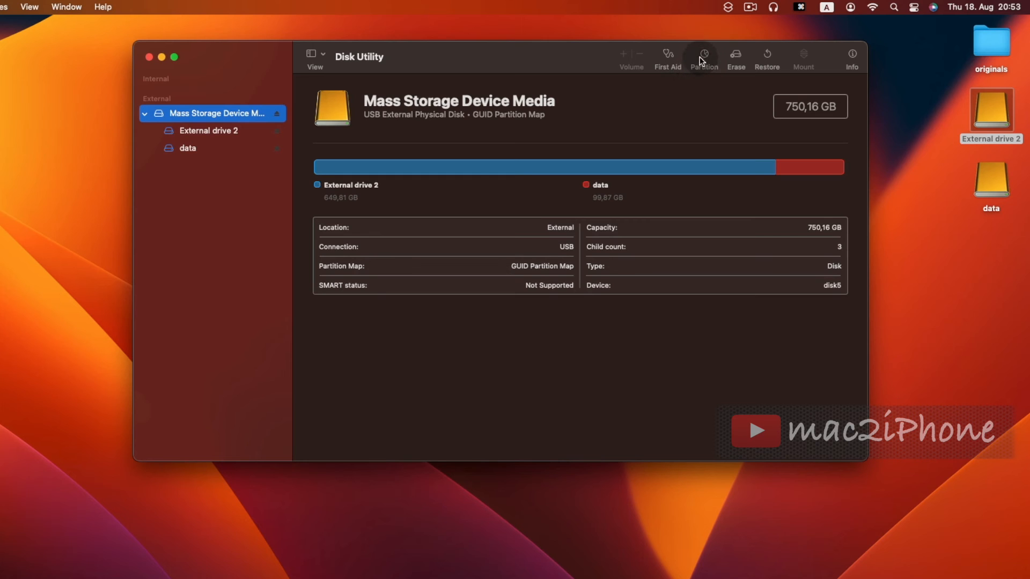
Step: Delete the data partition and confirm, so External drive 2 fills the 750.16 GB disk again
click(702, 58)
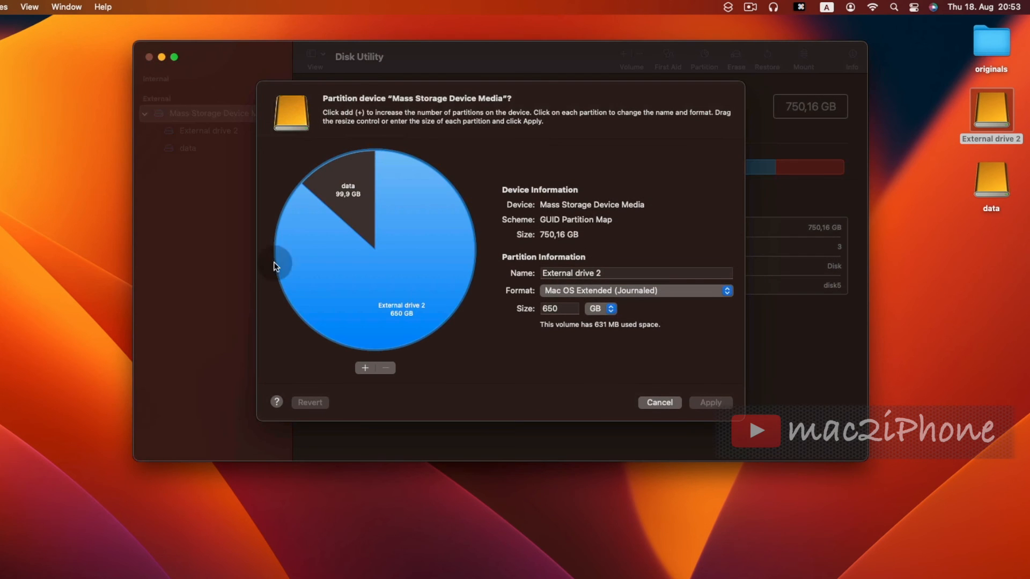
click(347, 188)
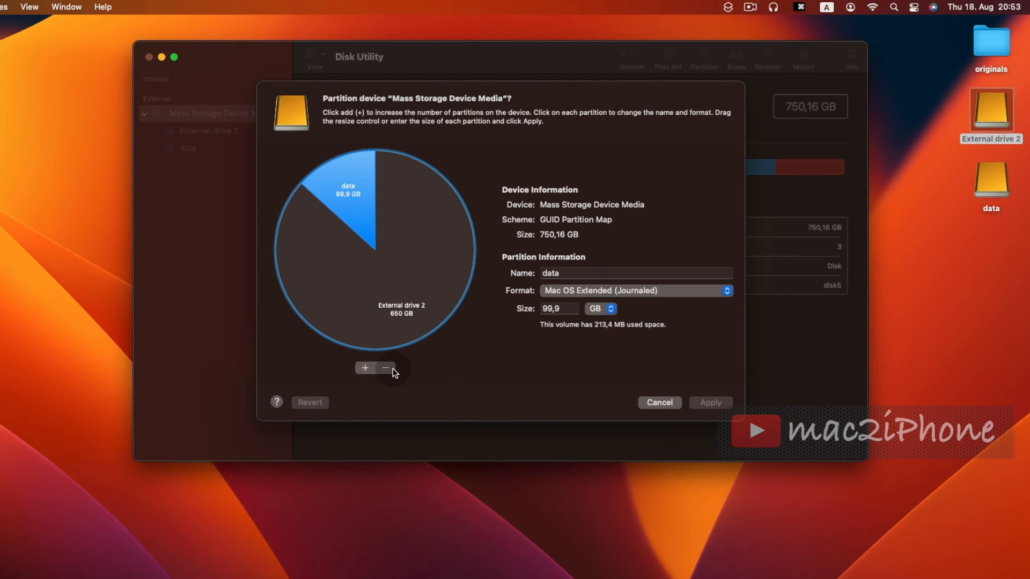
click(385, 368)
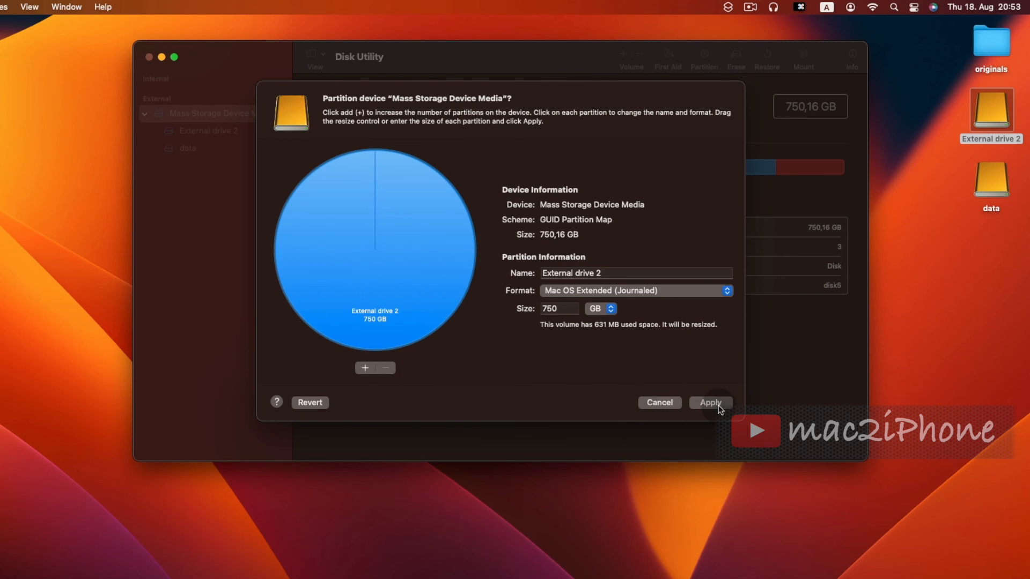
click(709, 403)
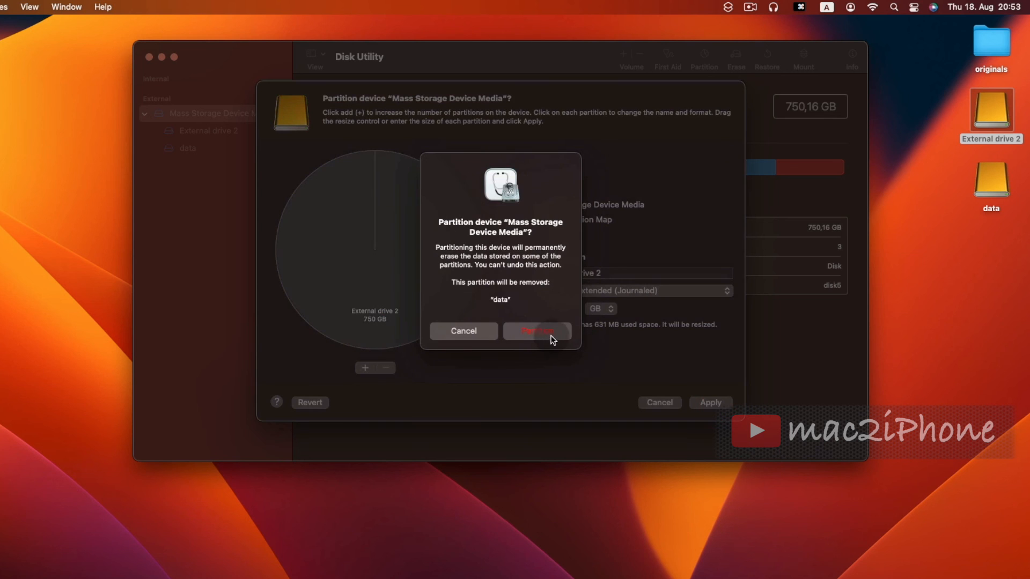
click(536, 330)
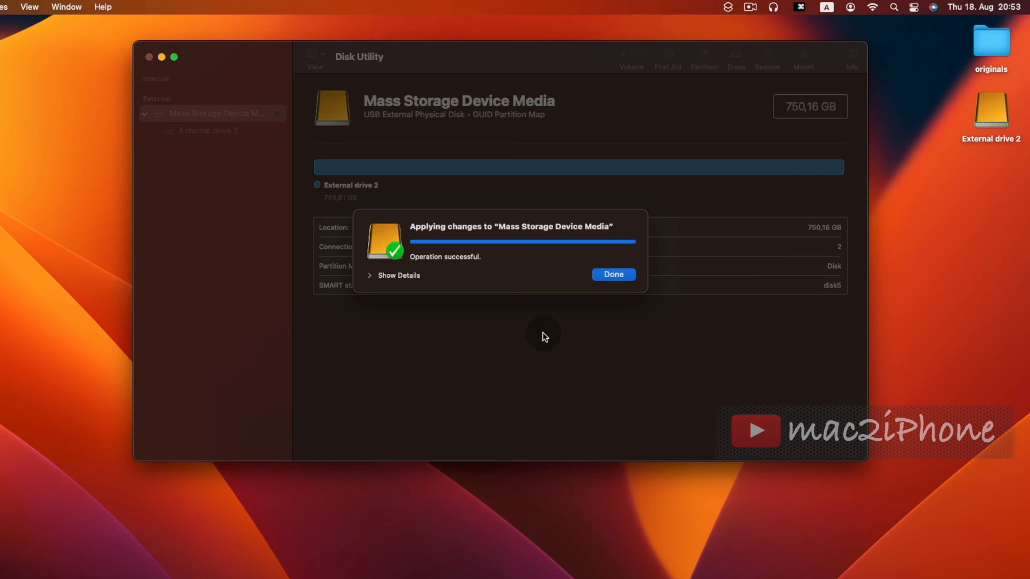
click(611, 273)
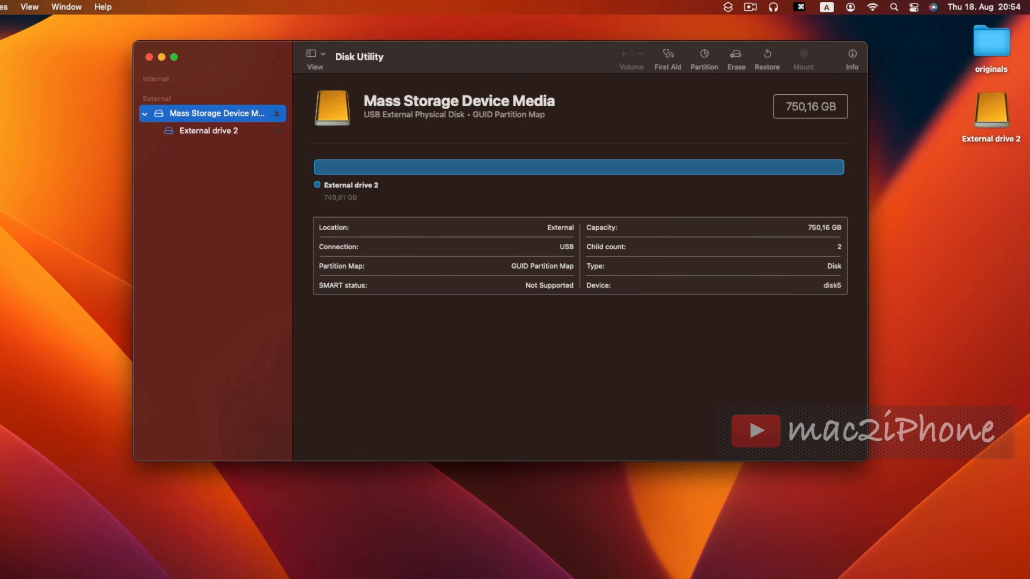
mouse_move(563, 202)
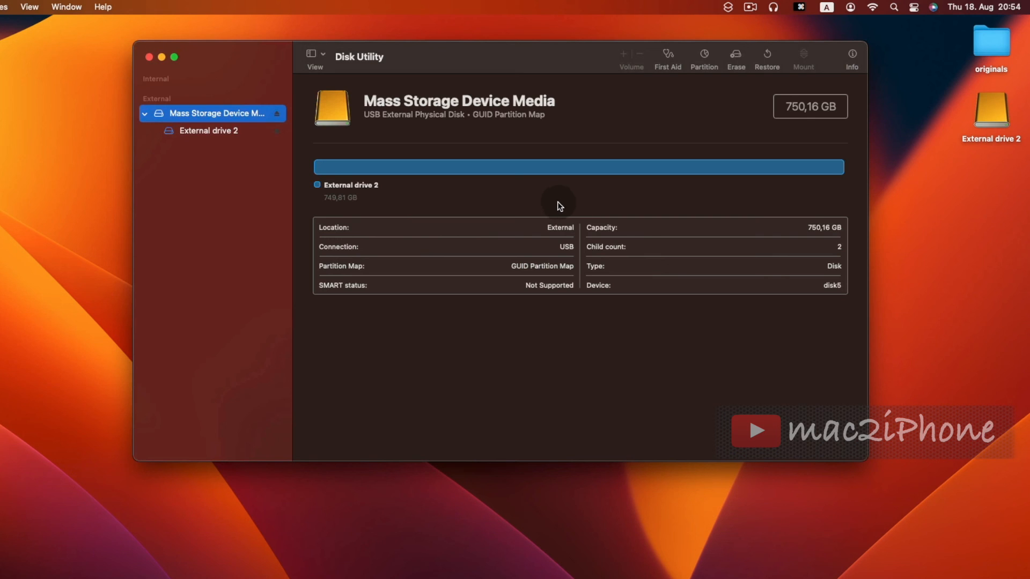
mouse_move(302, 139)
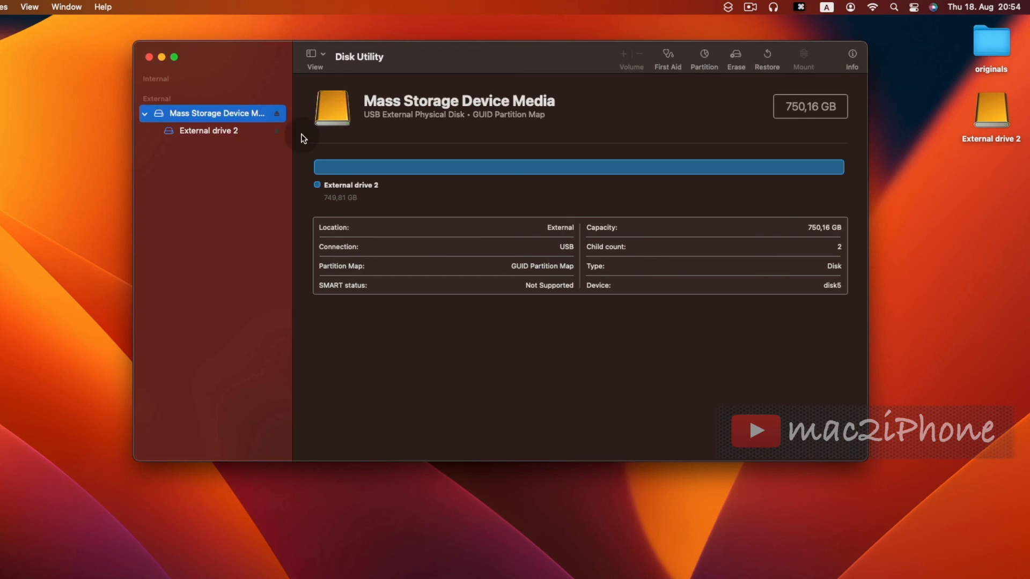
mouse_move(263, 123)
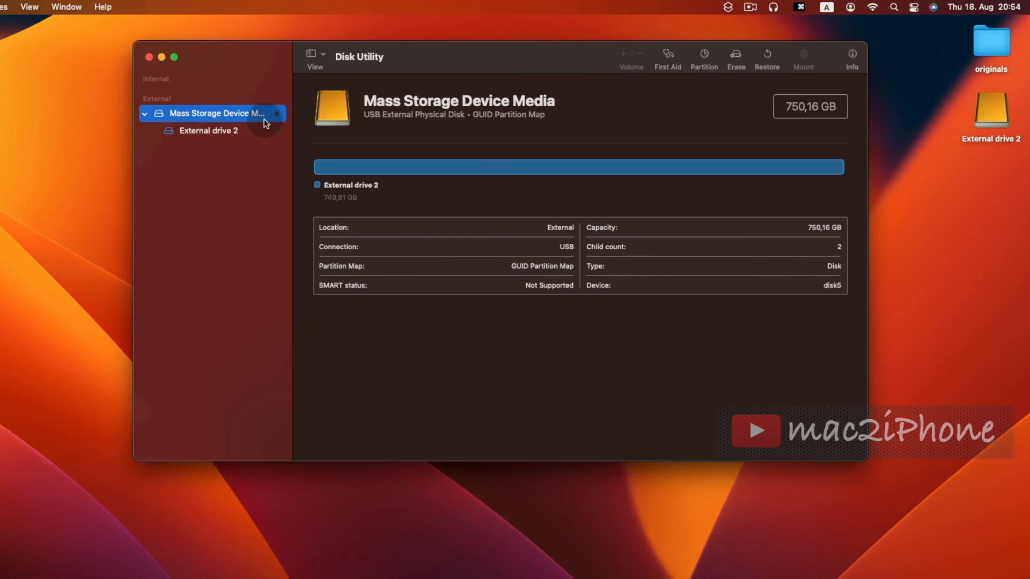
Step: Request a First Aid check on Mass Storage Device Media, leaving its run prompt open
click(666, 58)
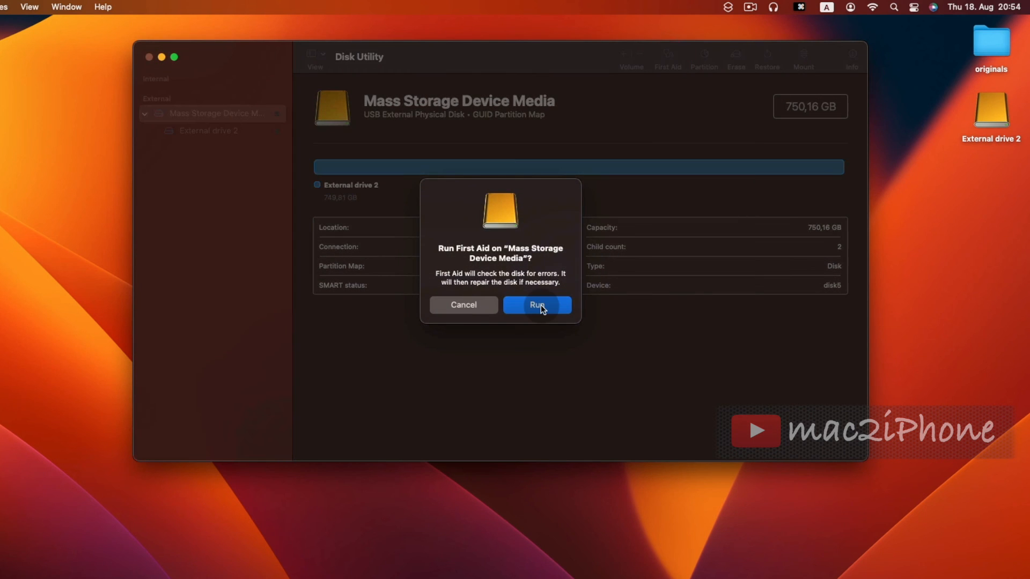
Step: Run First Aid on Mass Storage Device Media and dismiss its completed report
click(536, 304)
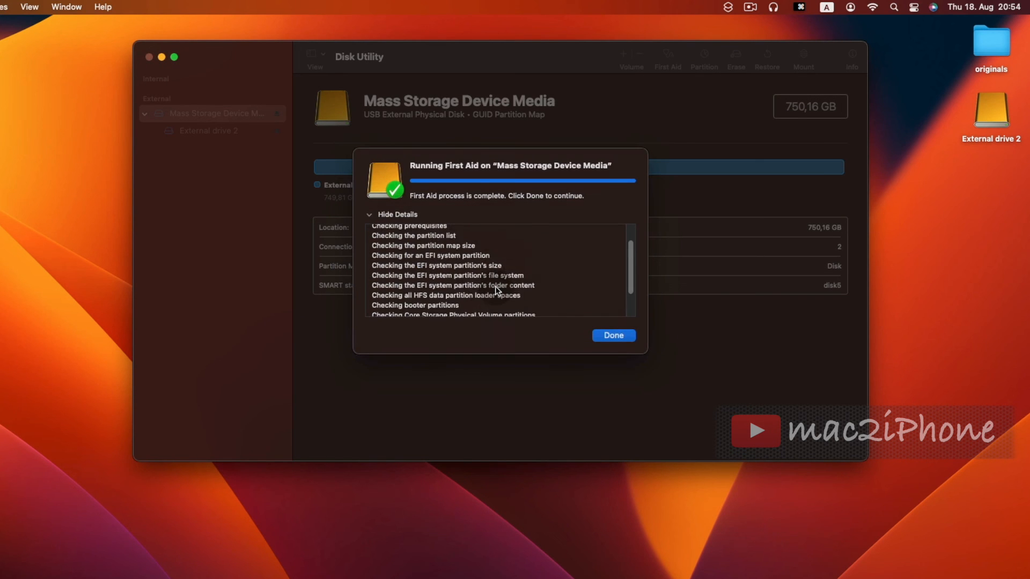
click(612, 334)
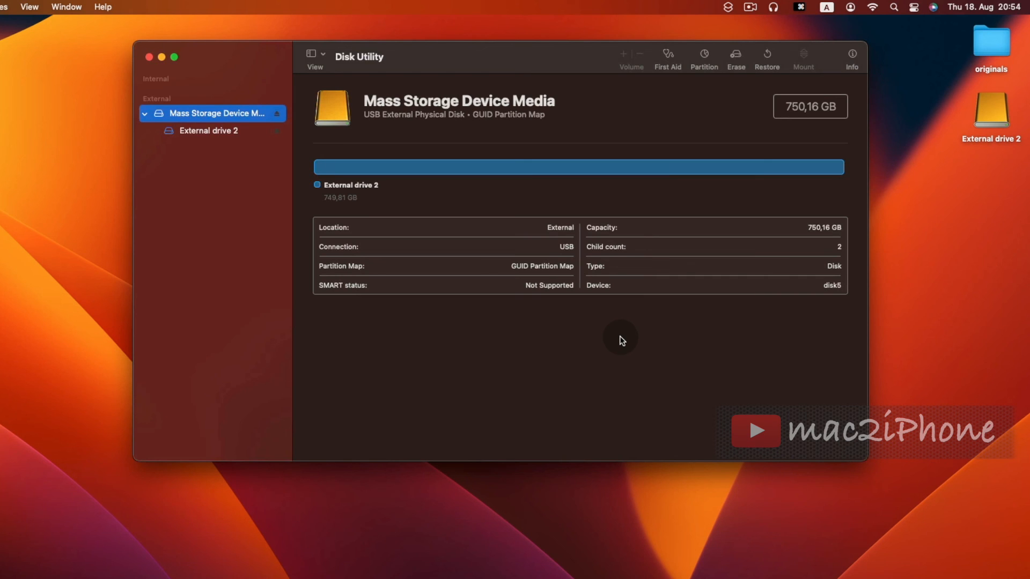
mouse_move(701, 56)
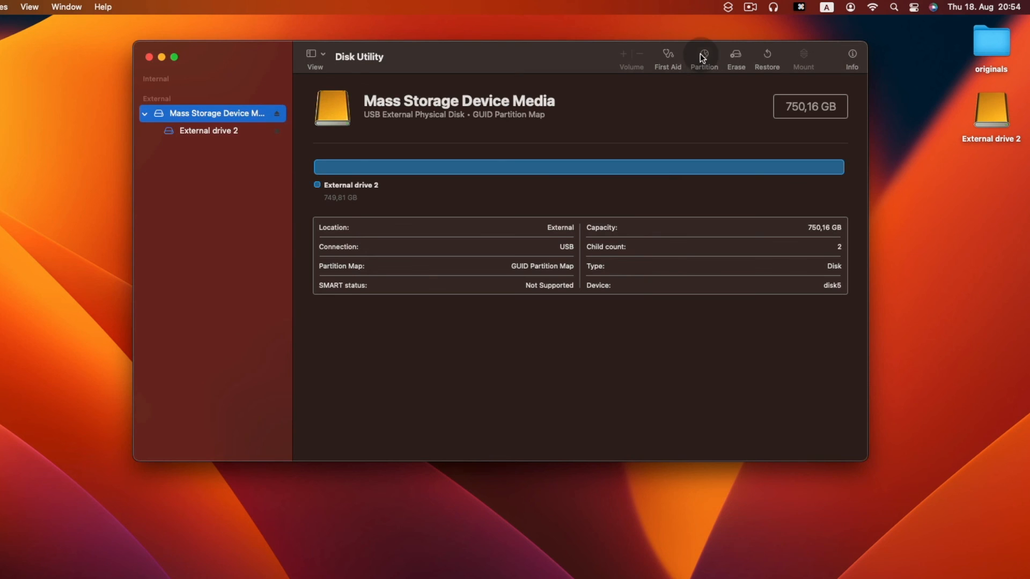